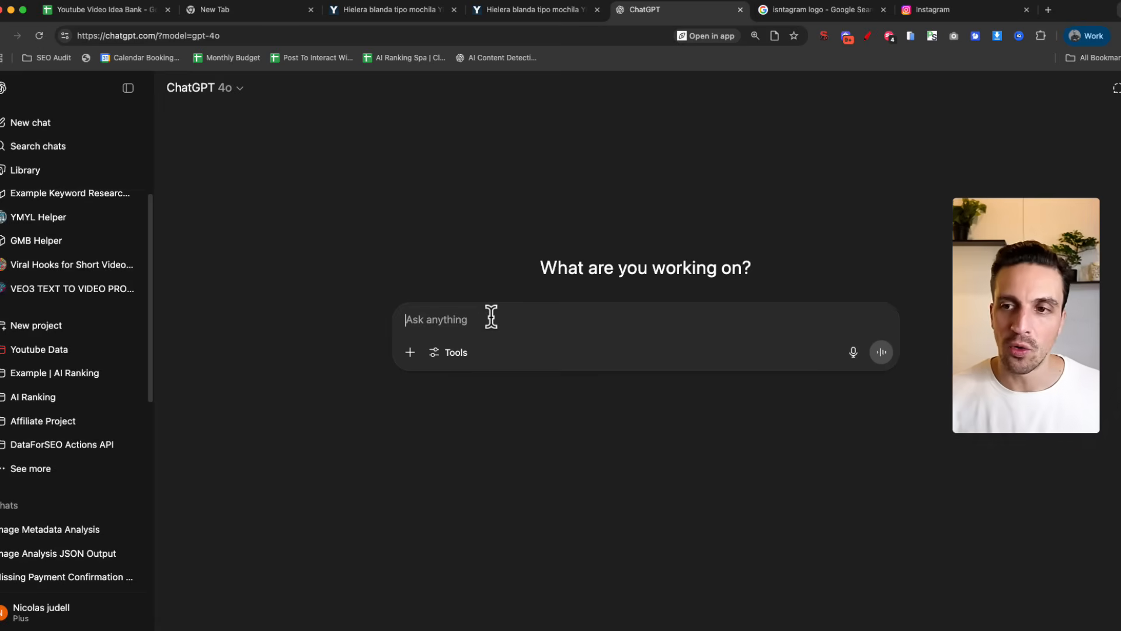
# Switch the ChatGPT prompt to Create image mode and screenshot the Instagram Classic Sling photo
pyautogui.click(447, 352)
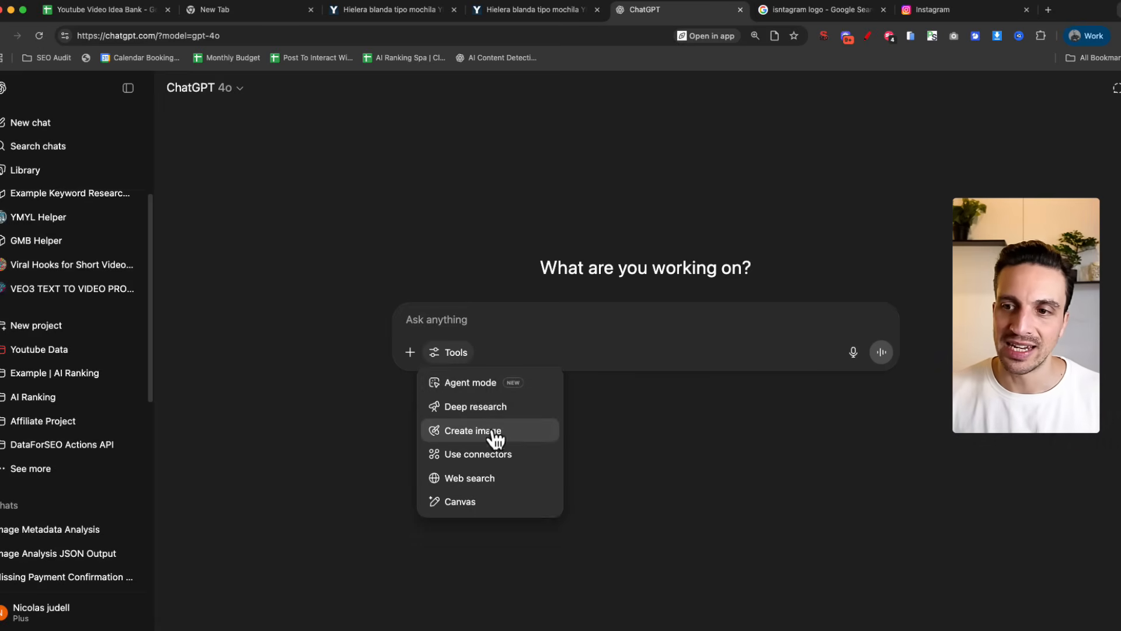
pyautogui.click(470, 431)
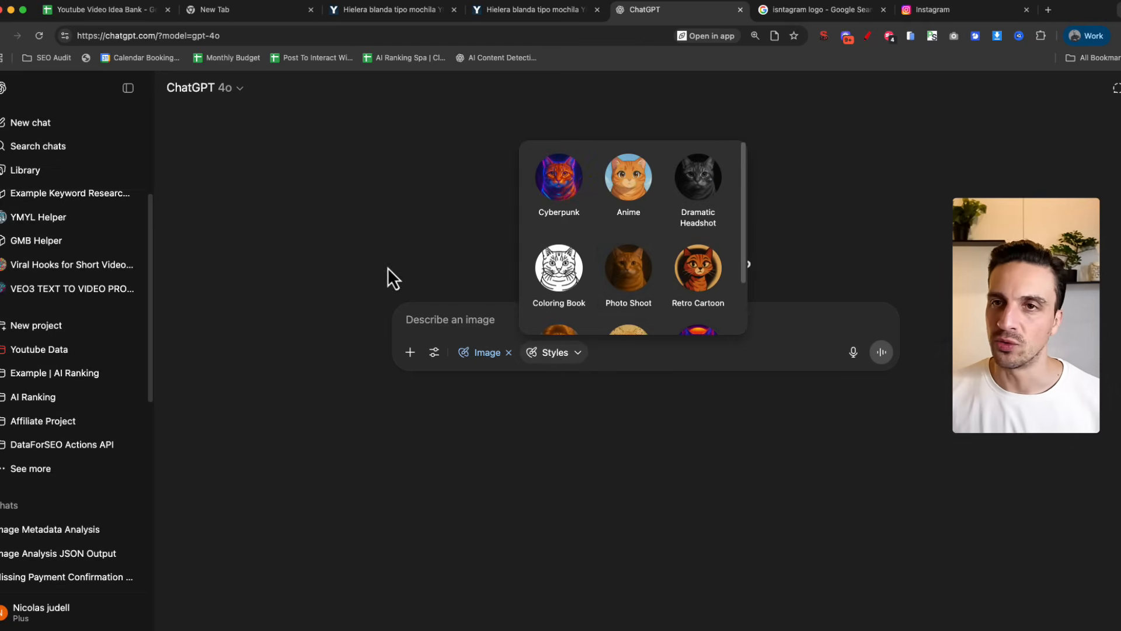
pyautogui.click(509, 351)
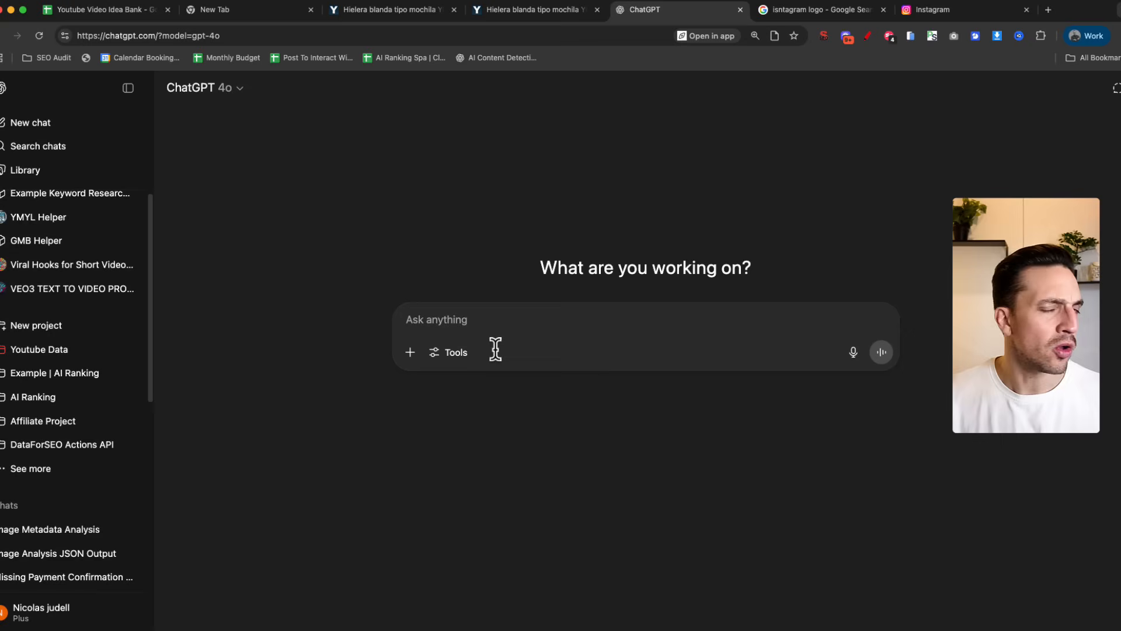
pyautogui.moveTo(481, 400)
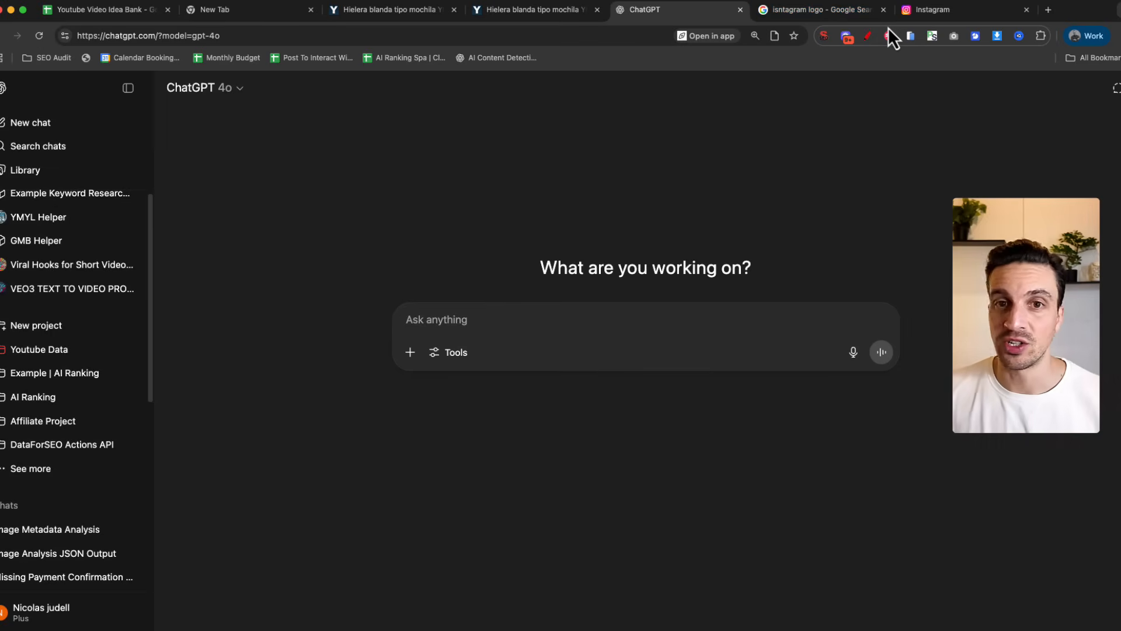
pyautogui.click(934, 9)
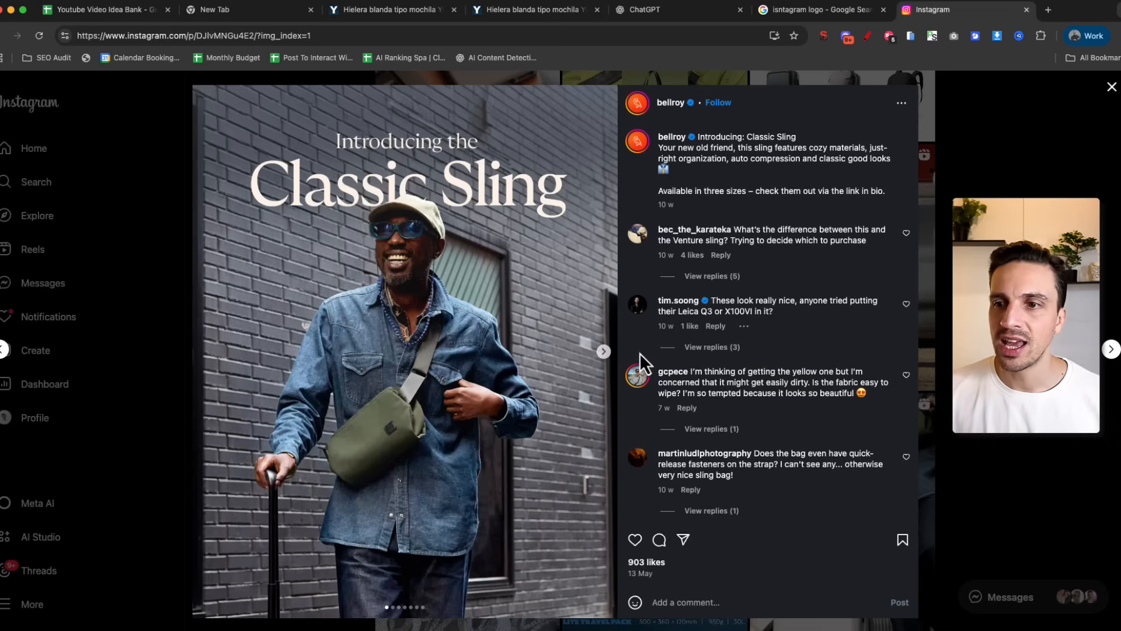
pyautogui.moveTo(700, 239)
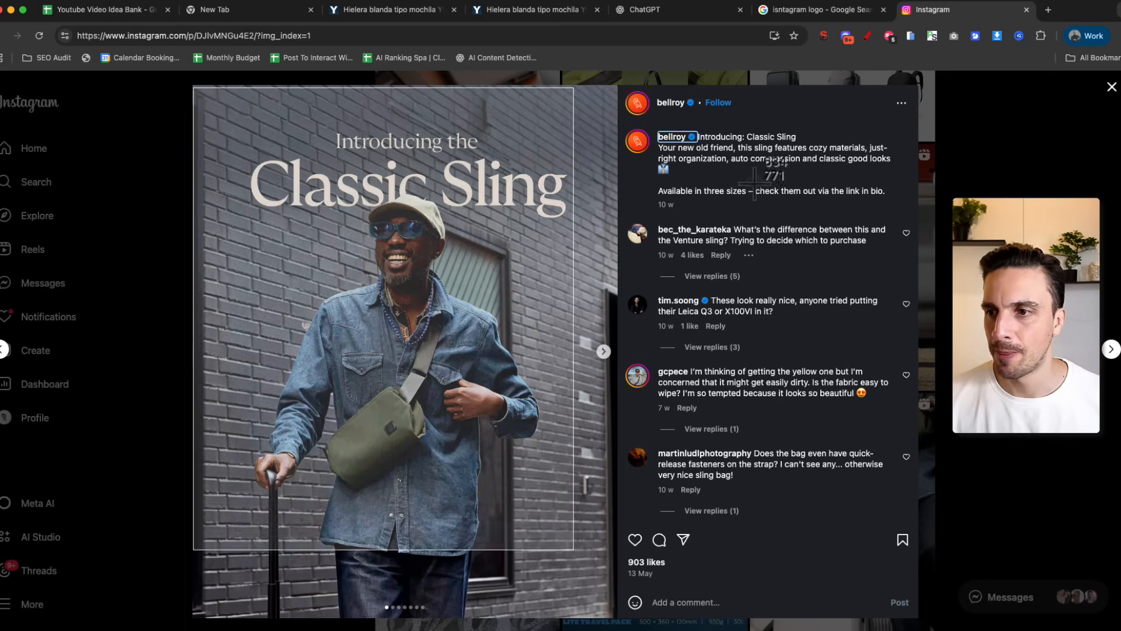
pyautogui.click(640, 9)
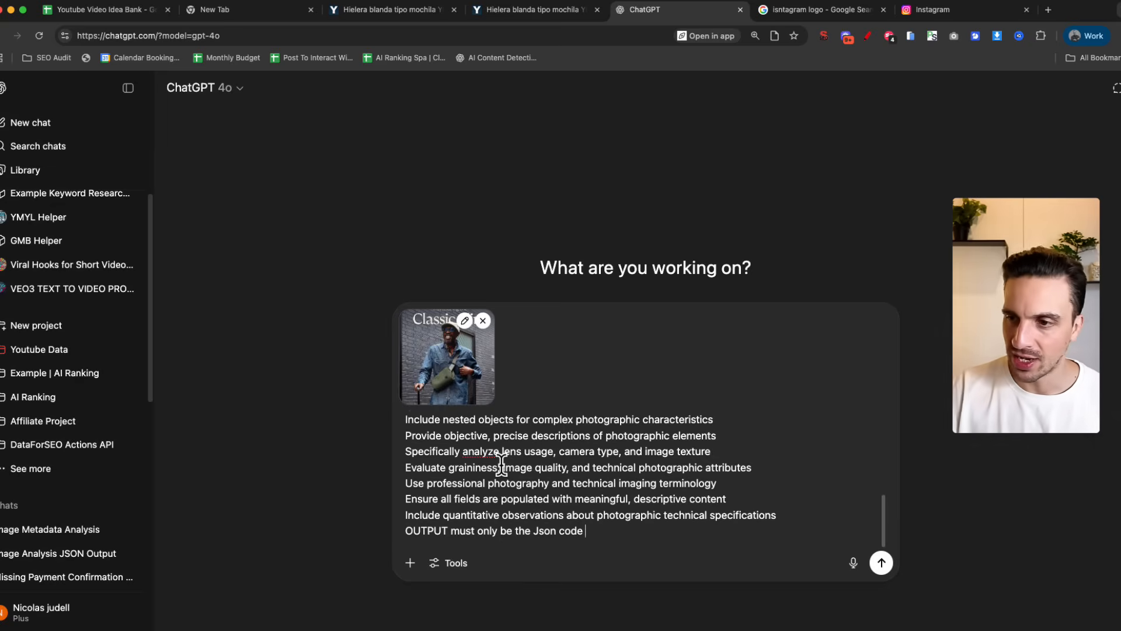
# Send the sling-bag screenshot with the JSON photo-analysis prompt and review the JSON reply
pyautogui.click(881, 562)
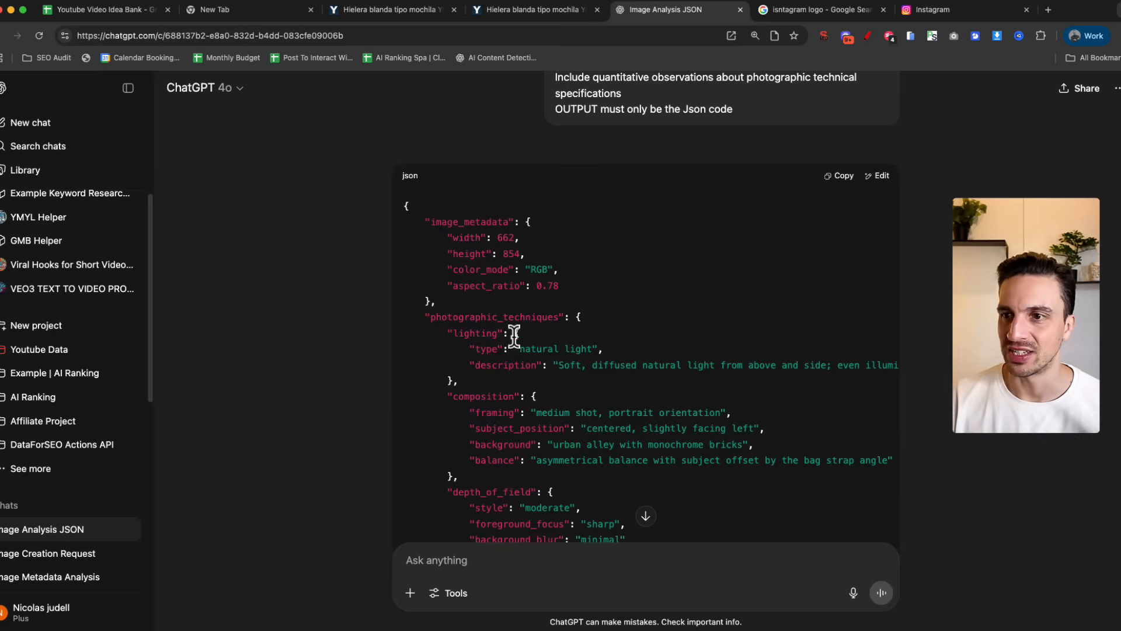
pyautogui.scroll(-3)
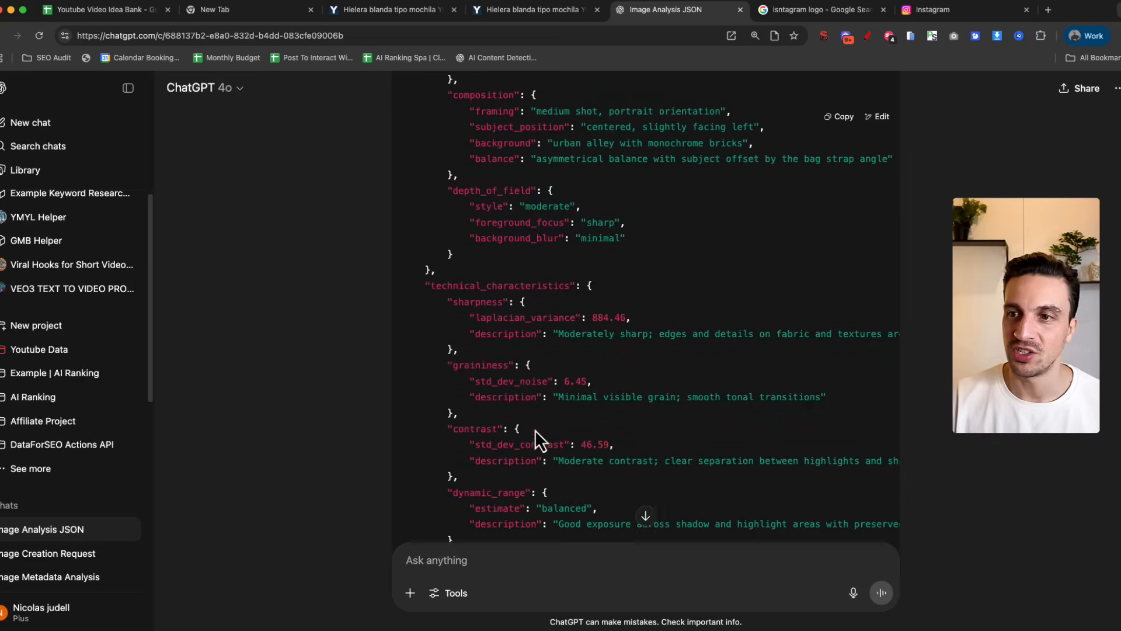
pyautogui.scroll(-3)
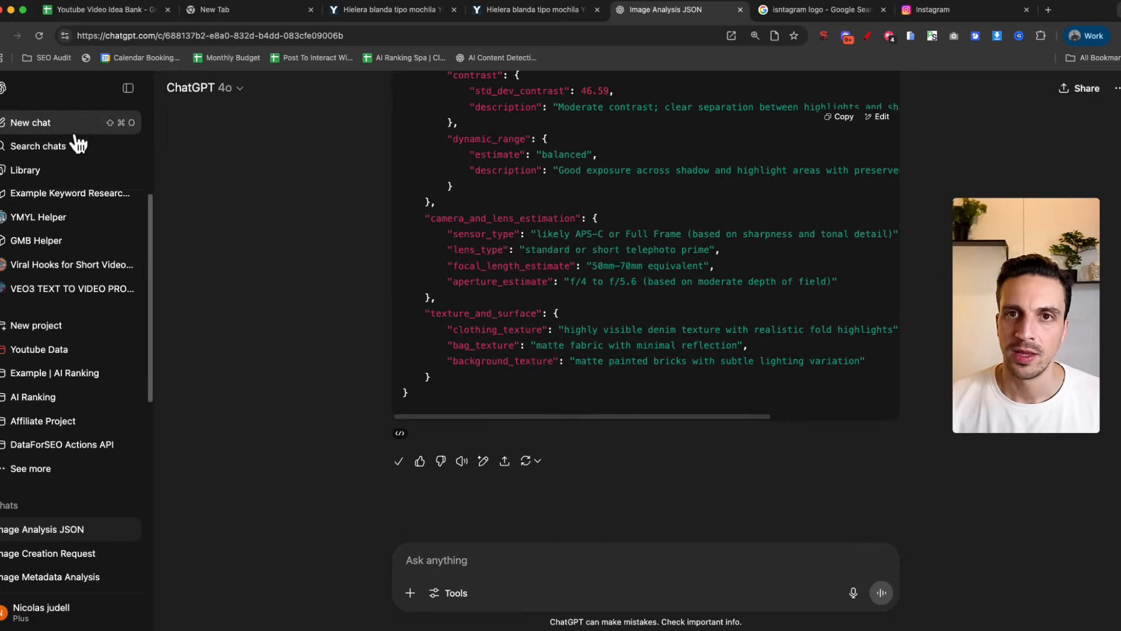
# Send the JSON description as a Create-image prompt in a fresh chat, comparing against the Instagram post
pyautogui.click(448, 351)
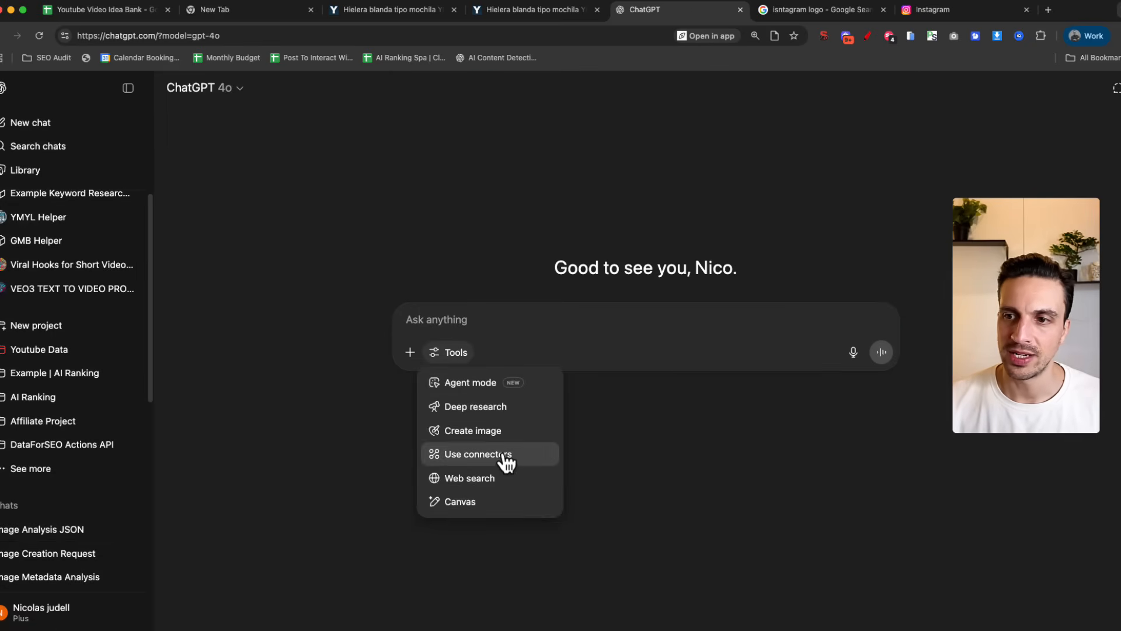
pyautogui.click(473, 430)
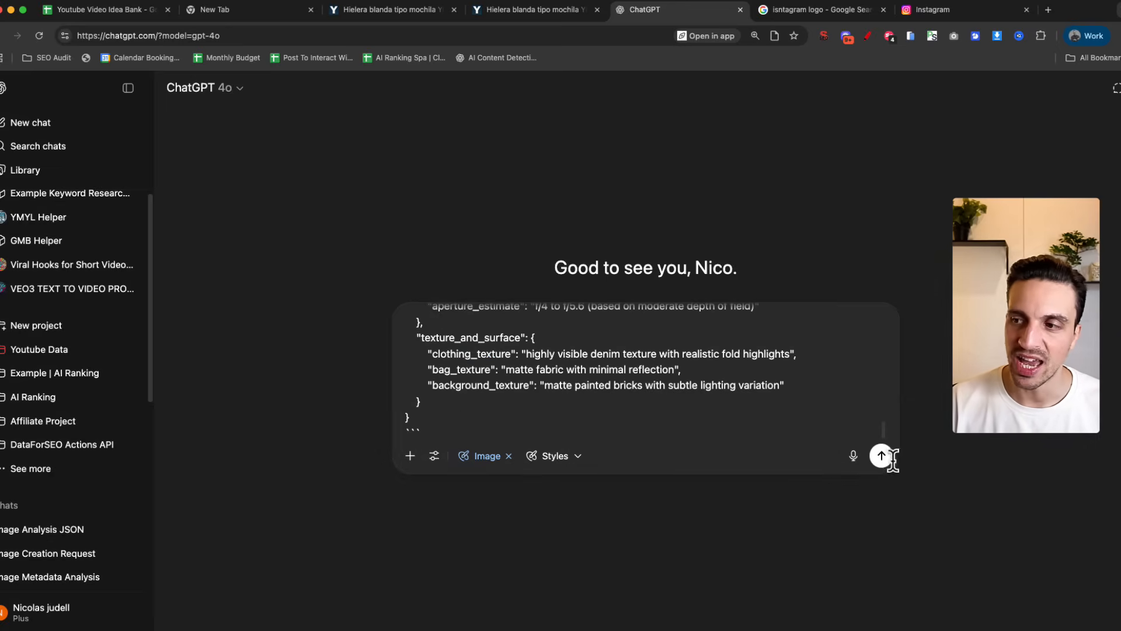
pyautogui.click(881, 455)
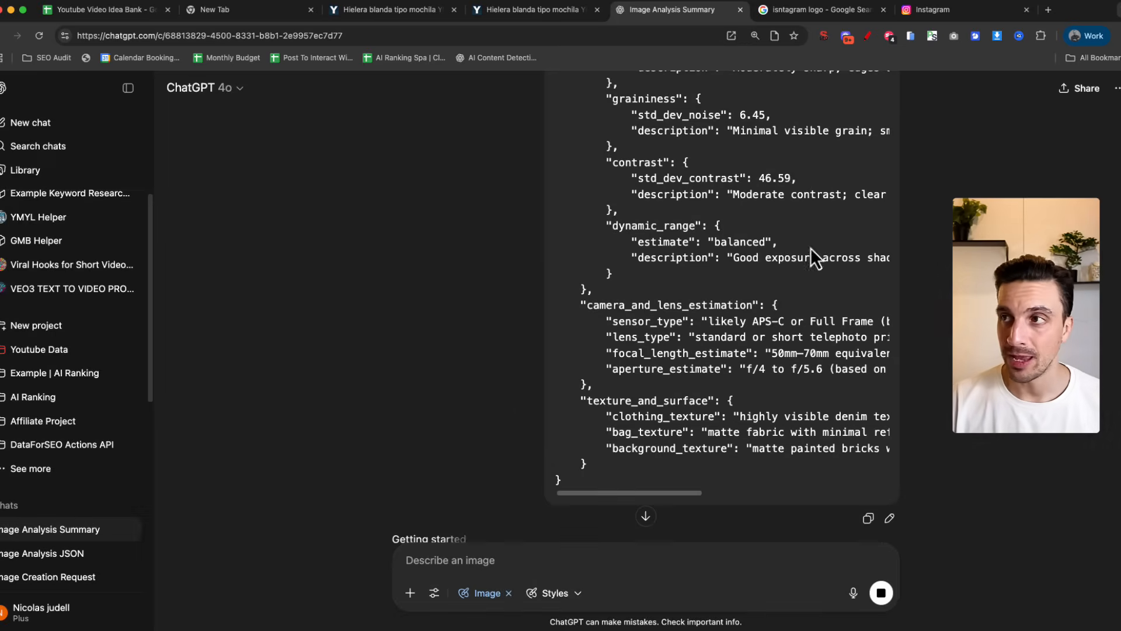
pyautogui.click(930, 9)
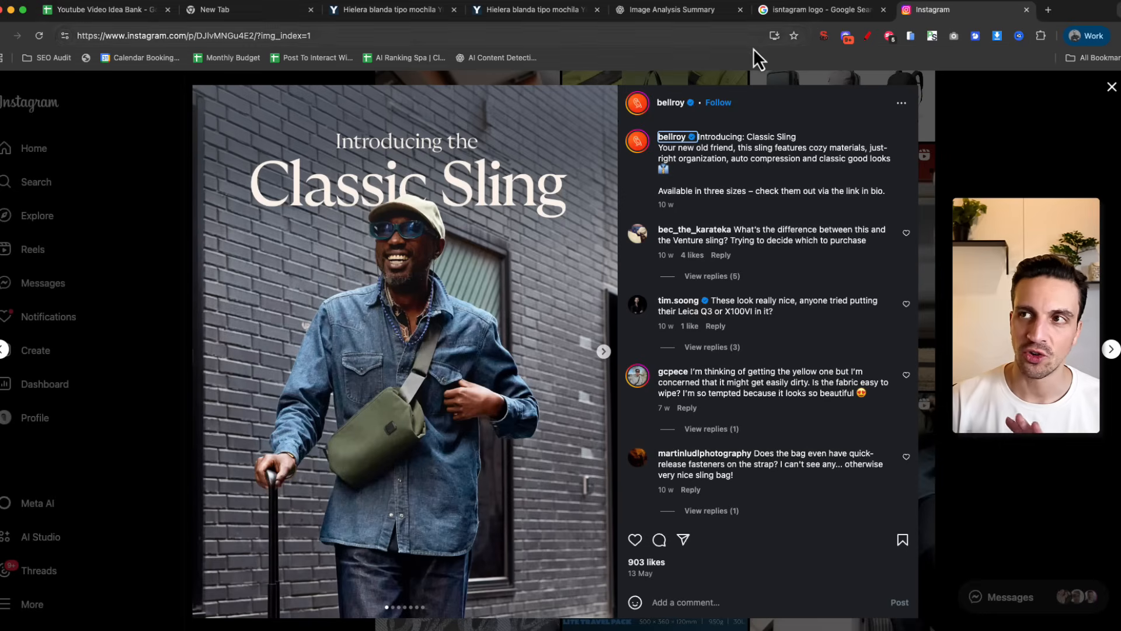
pyautogui.click(668, 10)
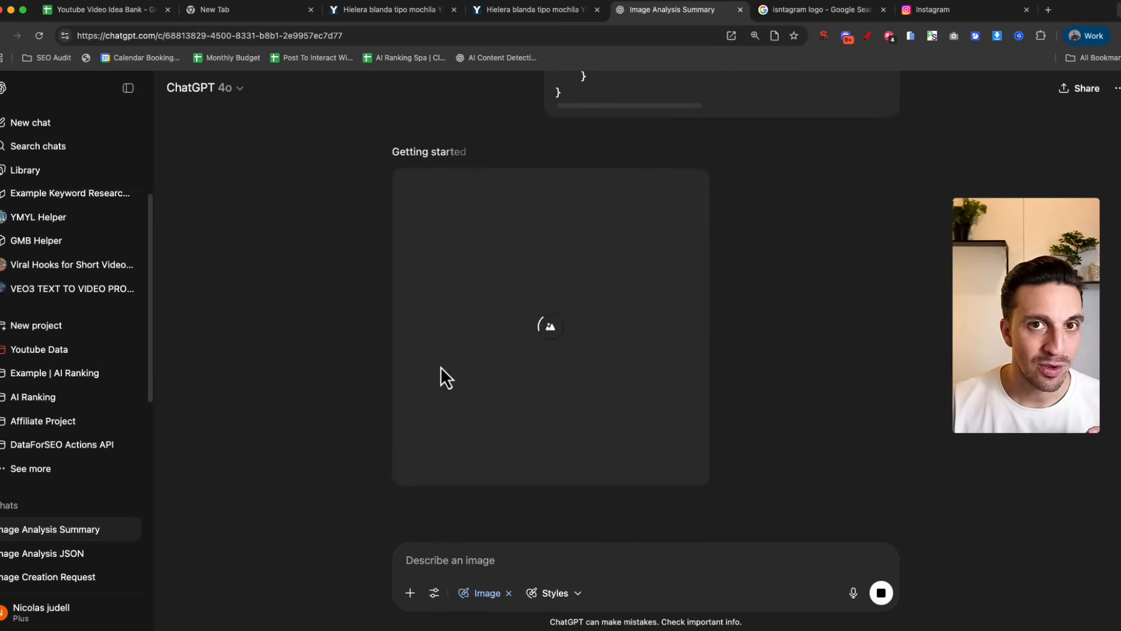
pyautogui.click(934, 10)
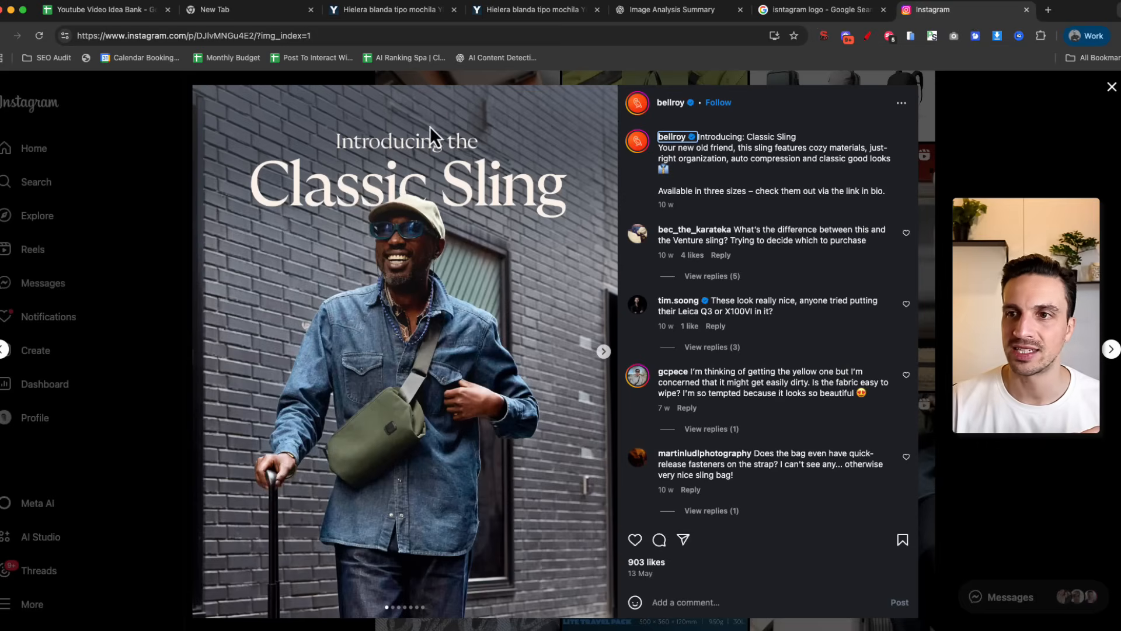
pyautogui.moveTo(381, 458)
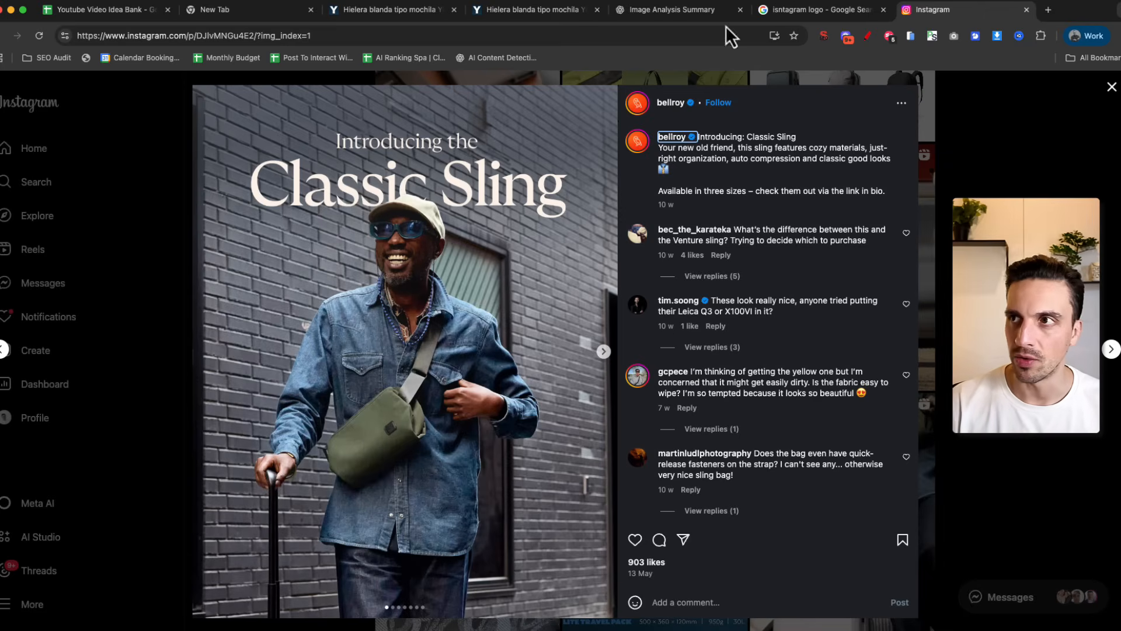
# View the generated Classic Sling ad full-size and compare it with the original Instagram photo
pyautogui.click(668, 9)
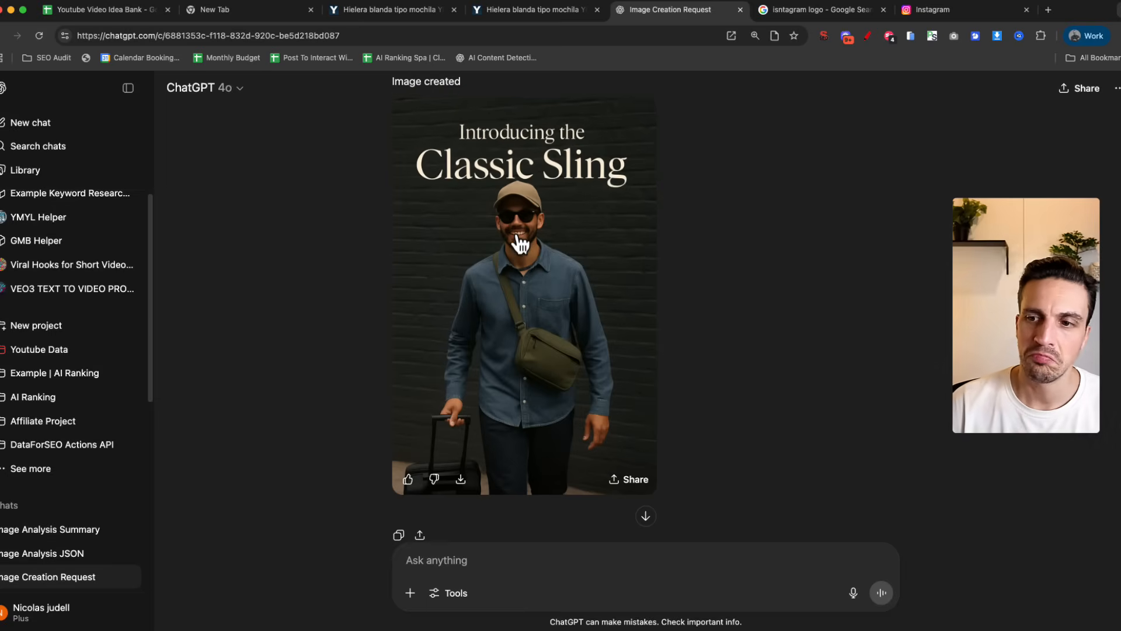
pyautogui.click(522, 286)
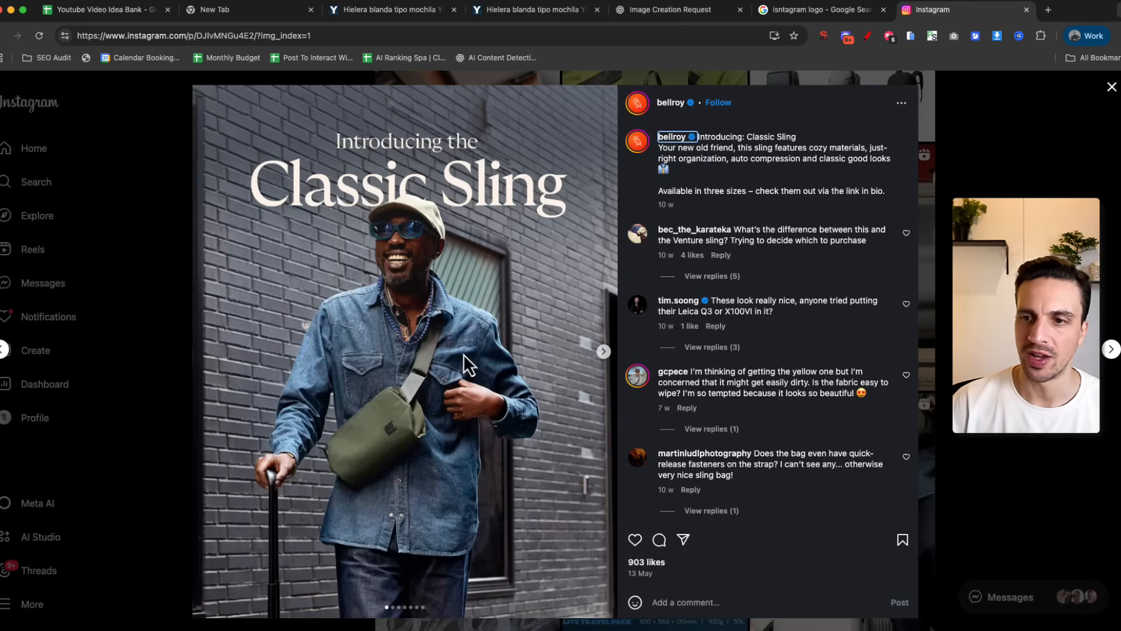
pyautogui.moveTo(708, 65)
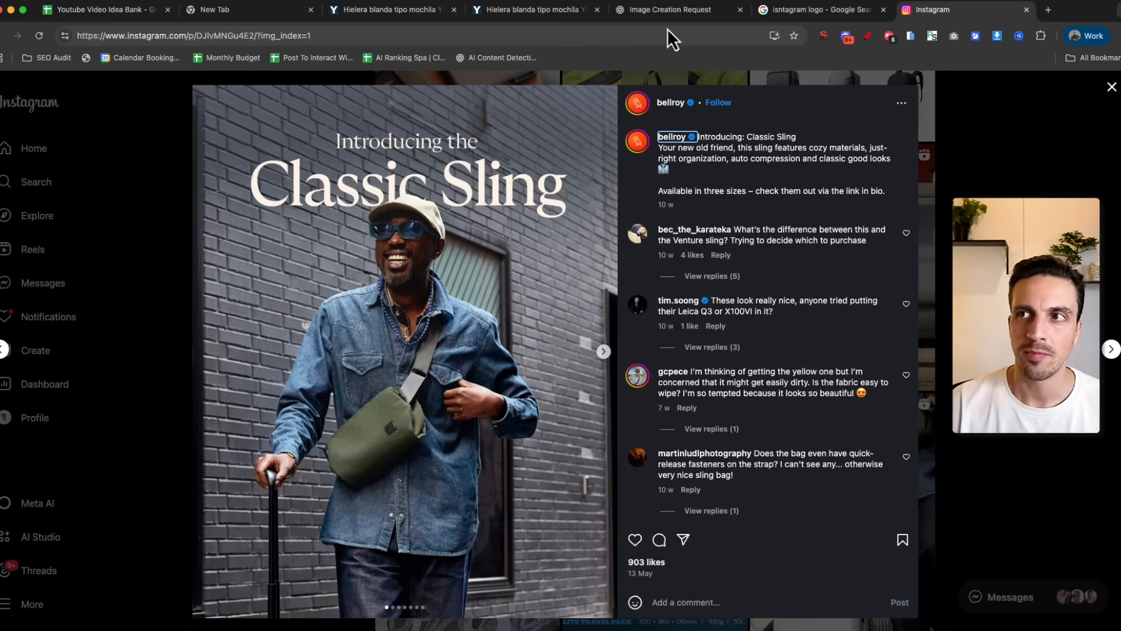
pyautogui.click(668, 9)
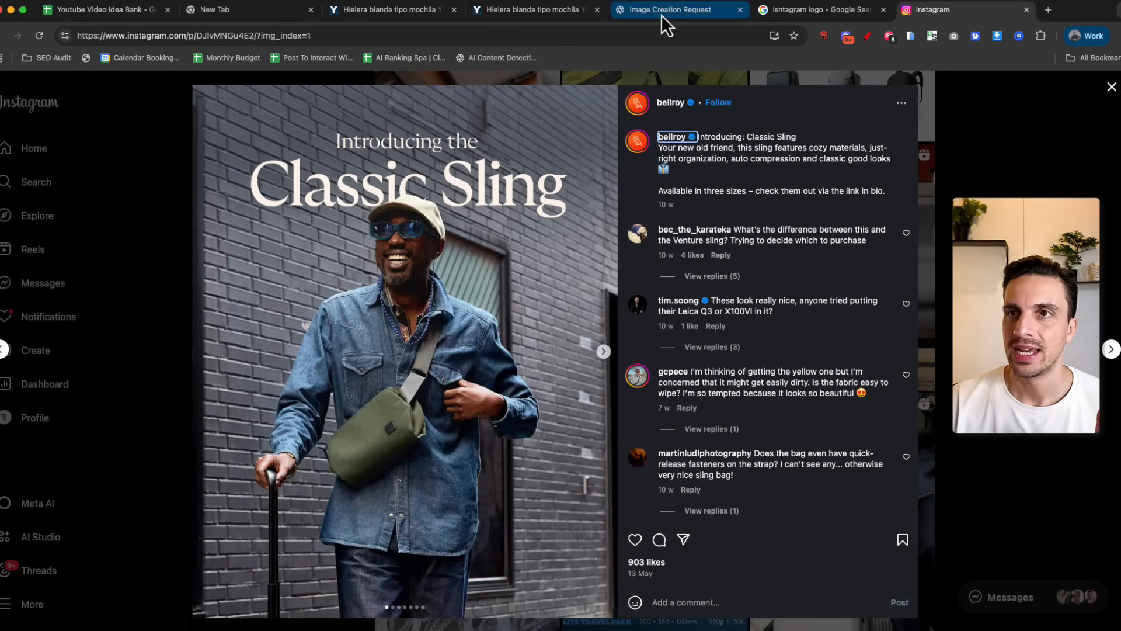
pyautogui.moveTo(673, 10)
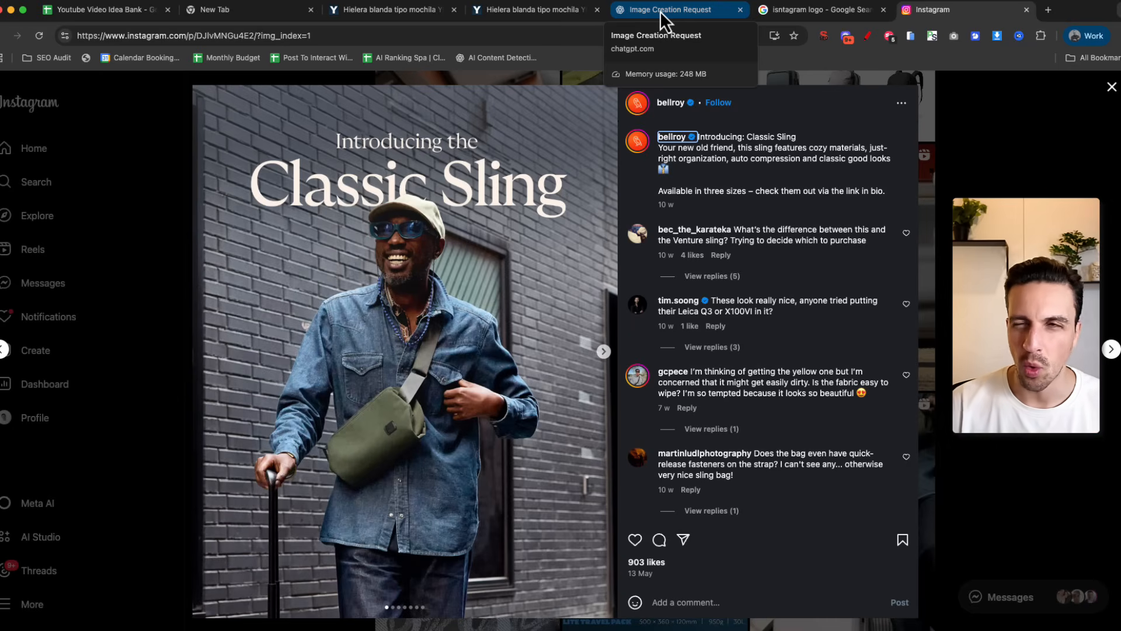
pyautogui.click(668, 9)
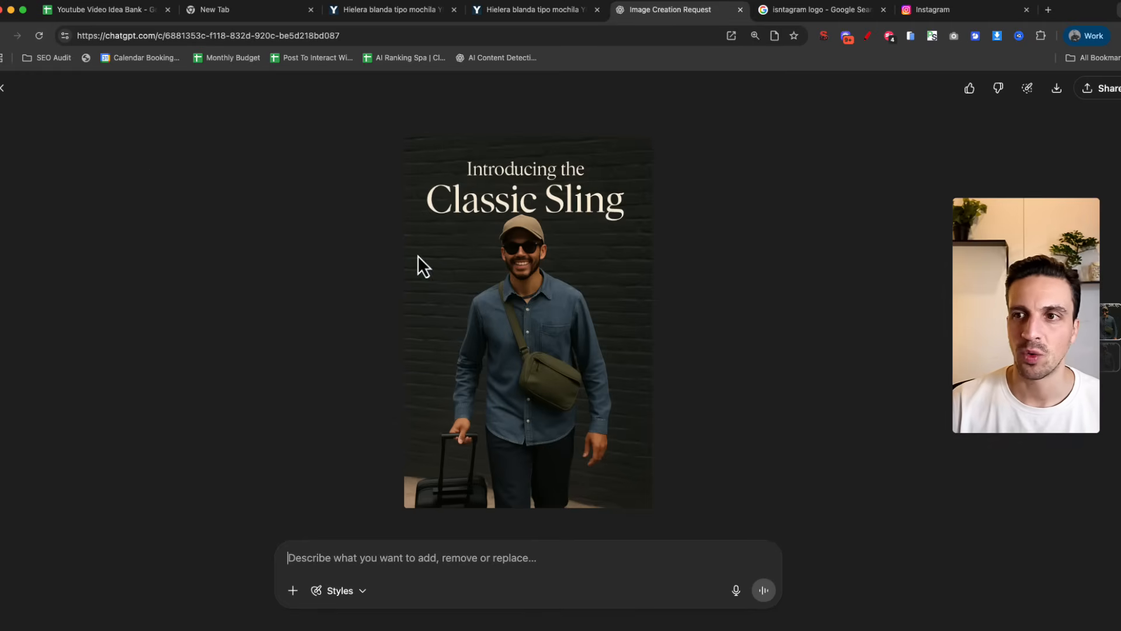
# Mark the sling area and request 'Make the color of the sling in the strap orange.'
pyautogui.click(8, 88)
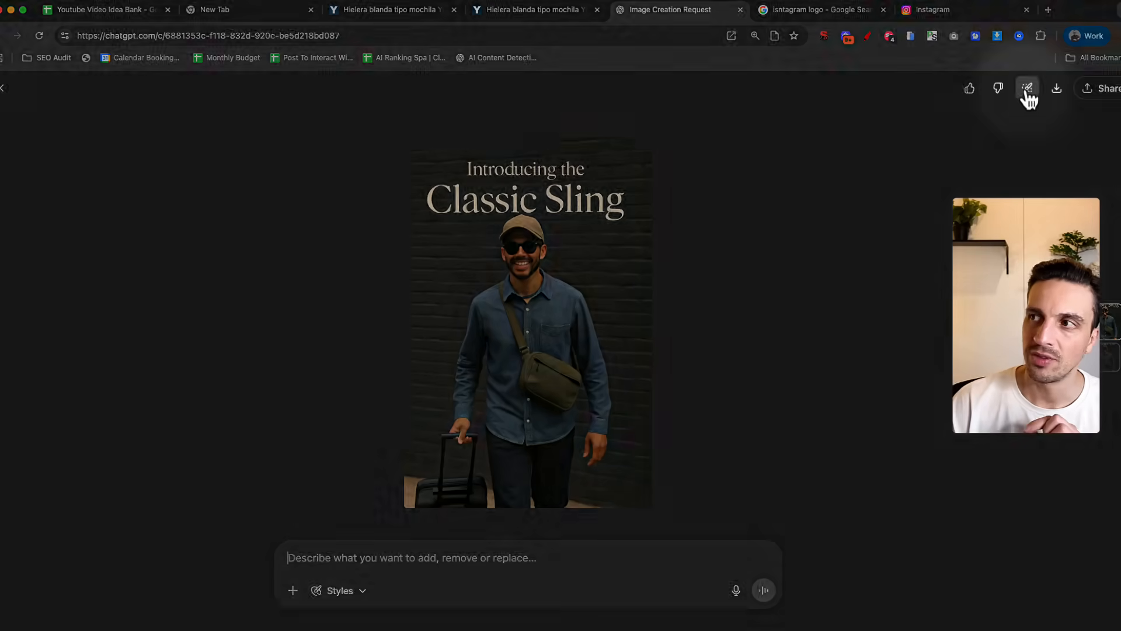
pyautogui.click(1028, 88)
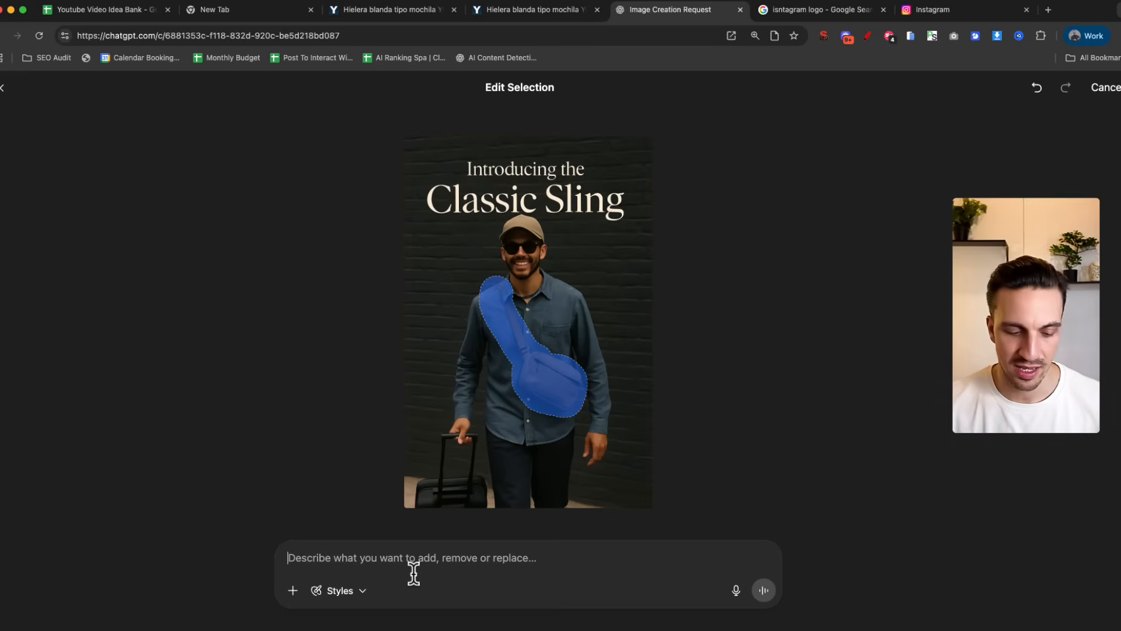
pyautogui.click(736, 590)
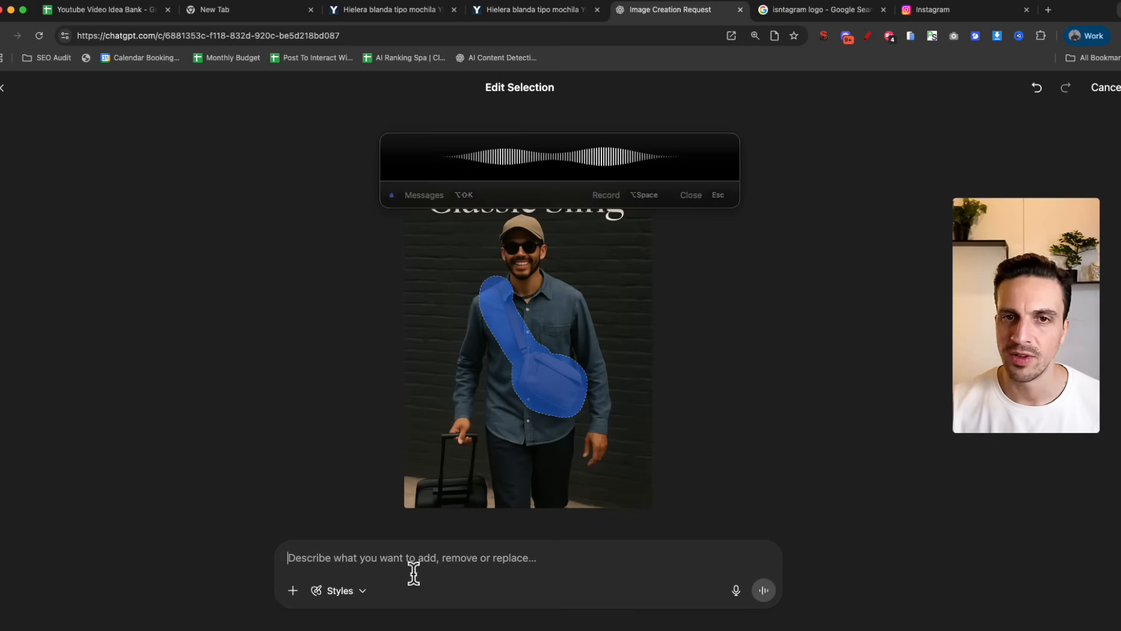
pyautogui.write('Make the color of the sling in the strap orange.')
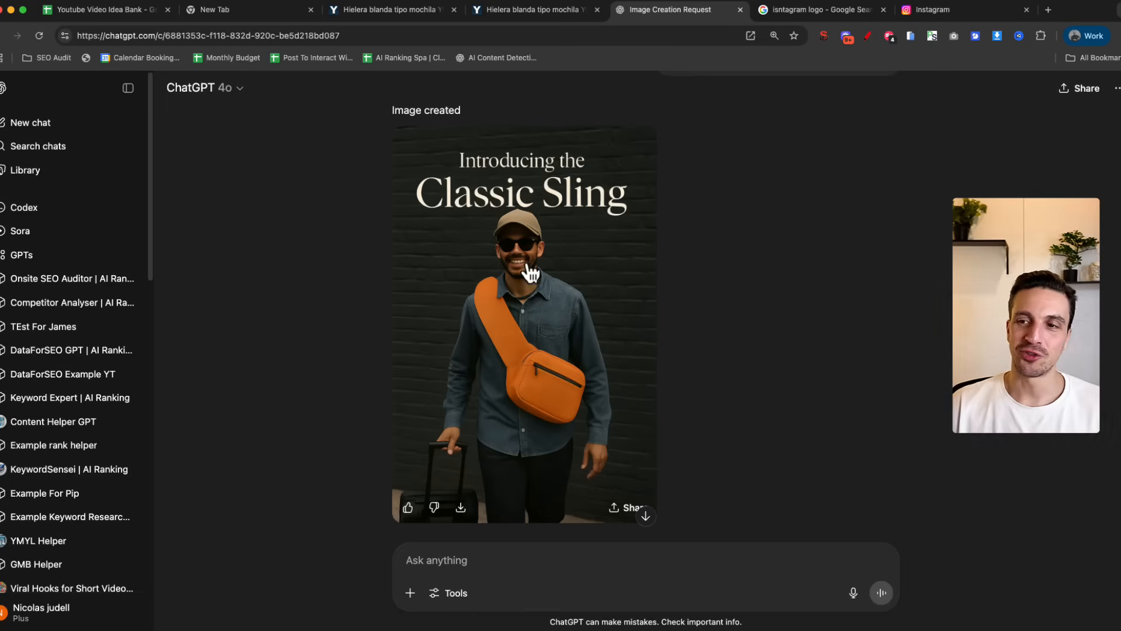
pyautogui.moveTo(622, 371)
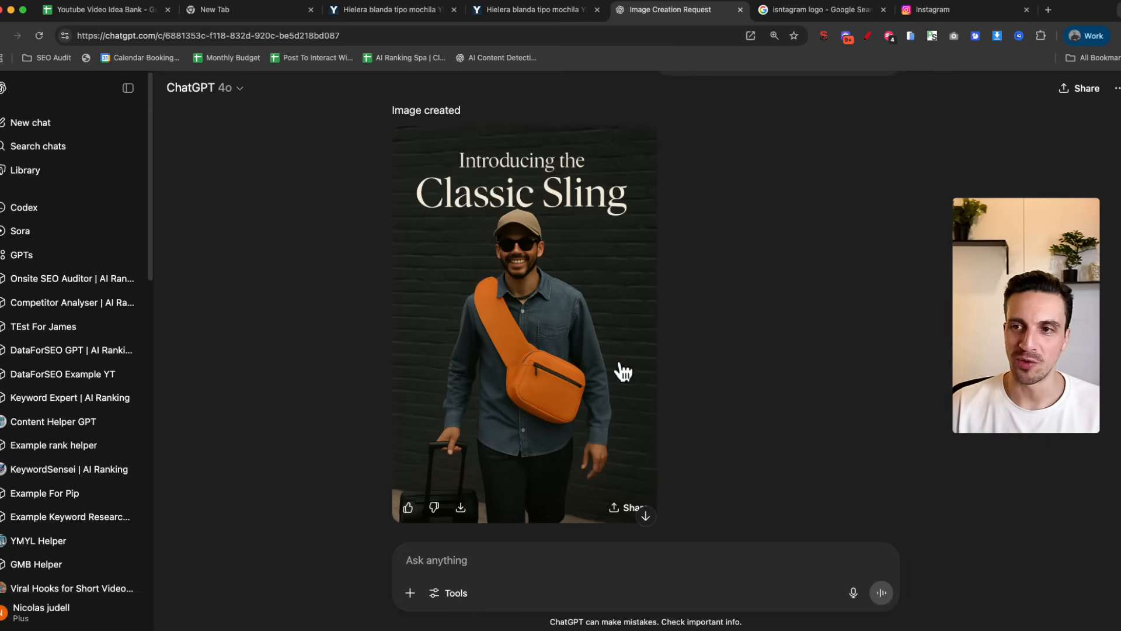
# Send the JSON image description prompt and start a new empty 4o chat
pyautogui.click(524, 323)
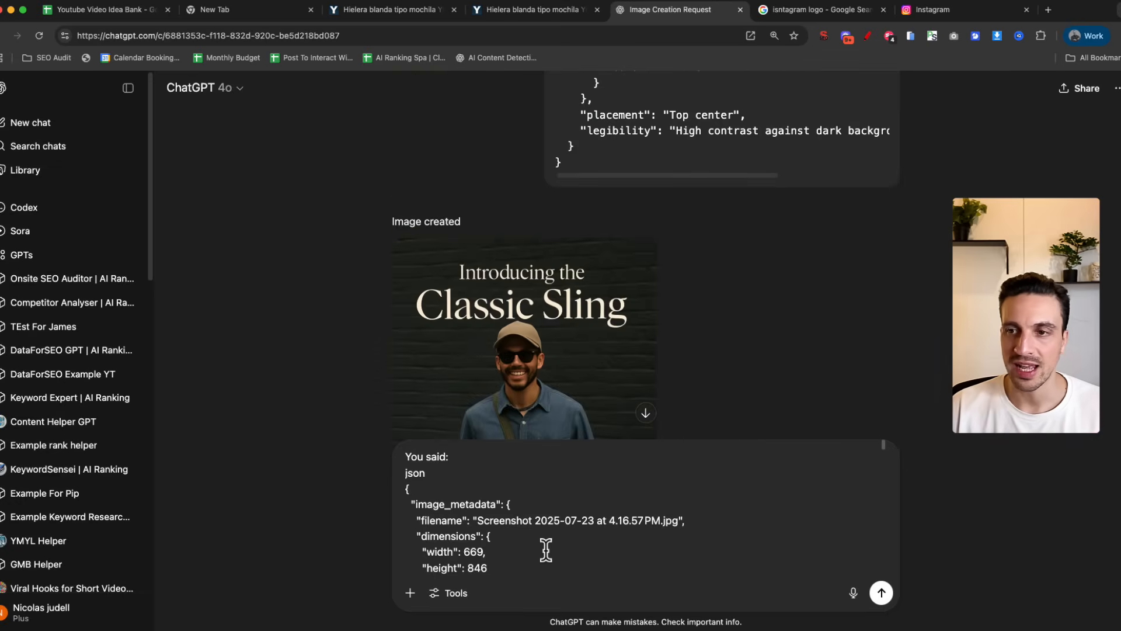
pyautogui.moveTo(285, 556)
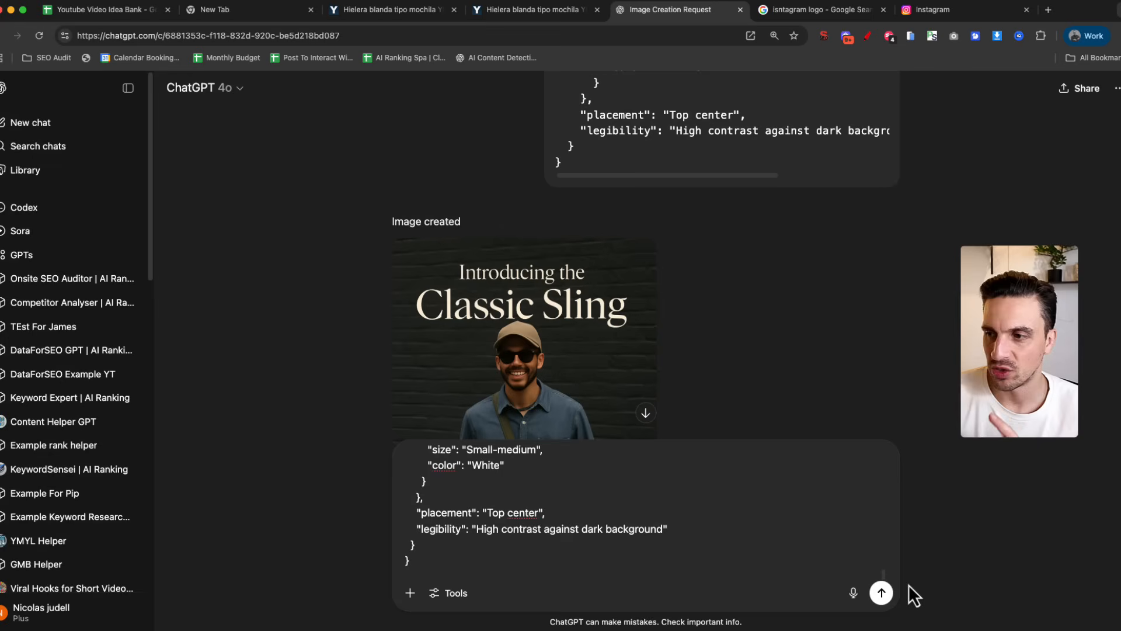
pyautogui.click(880, 592)
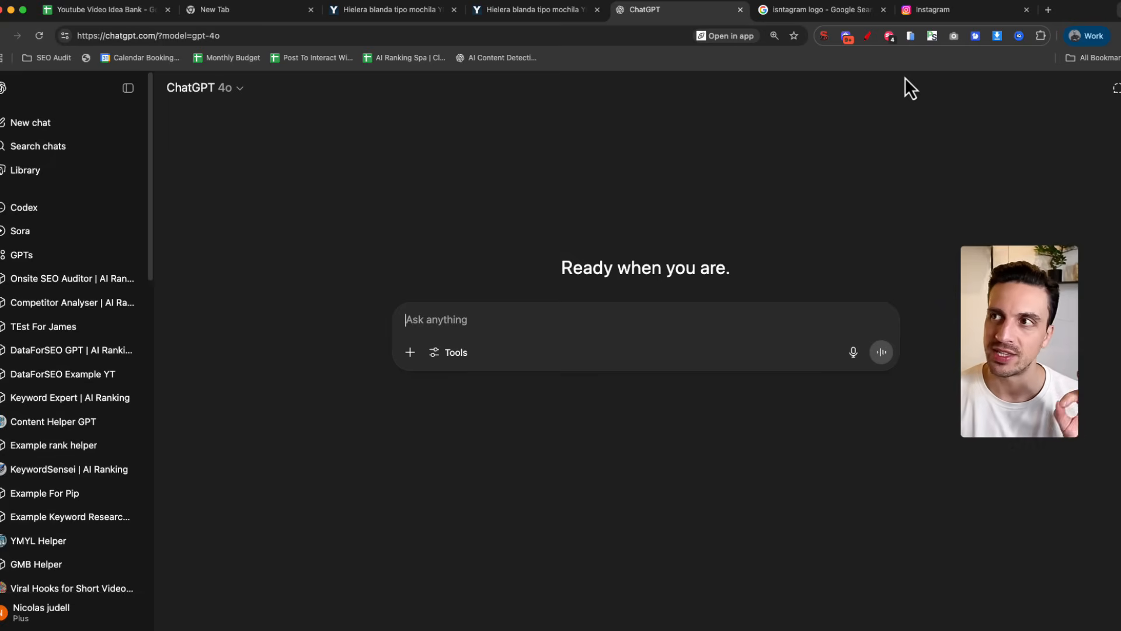
pyautogui.moveTo(767, 108)
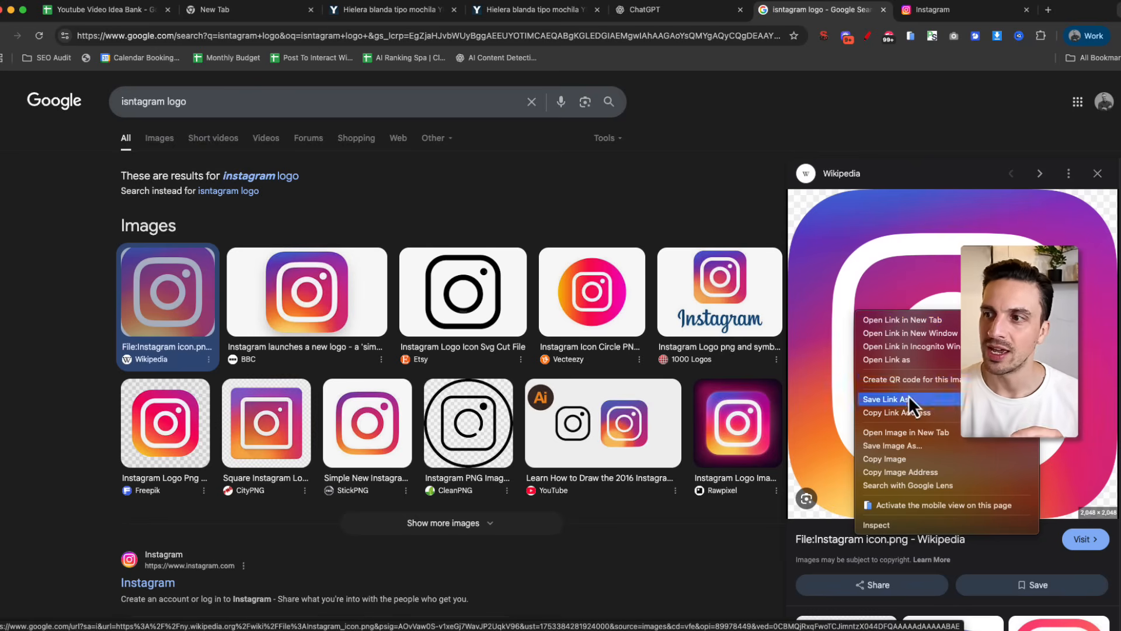
pyautogui.moveTo(928, 468)
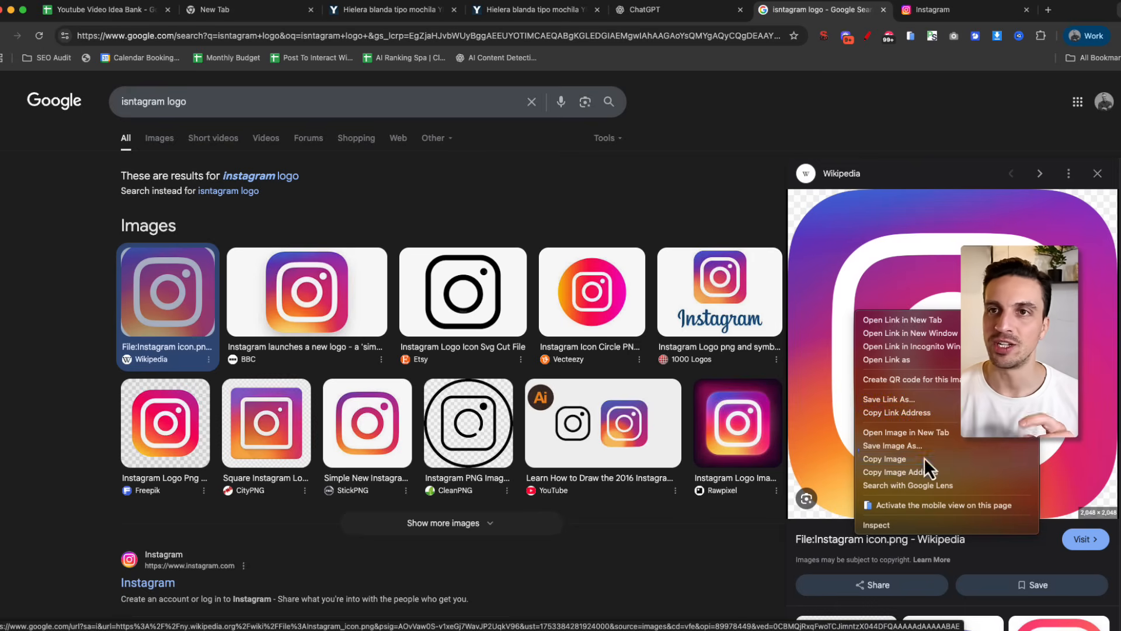
# Send the copied Instagram icon asking for an angled 3D logo on a transparent background
pyautogui.click(885, 459)
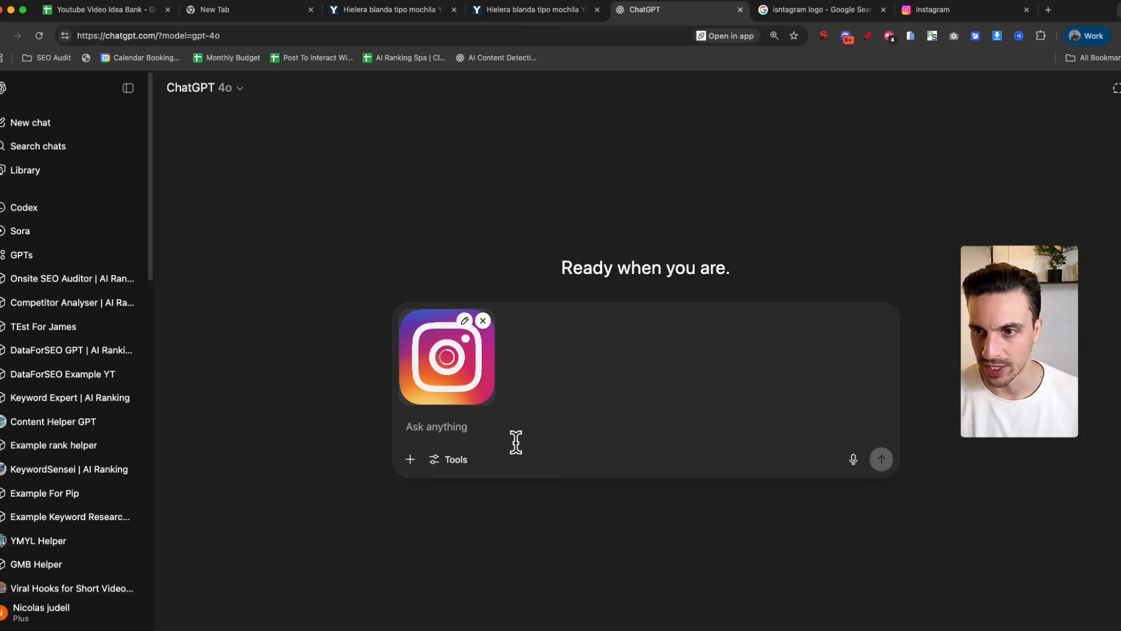
pyautogui.click(853, 459)
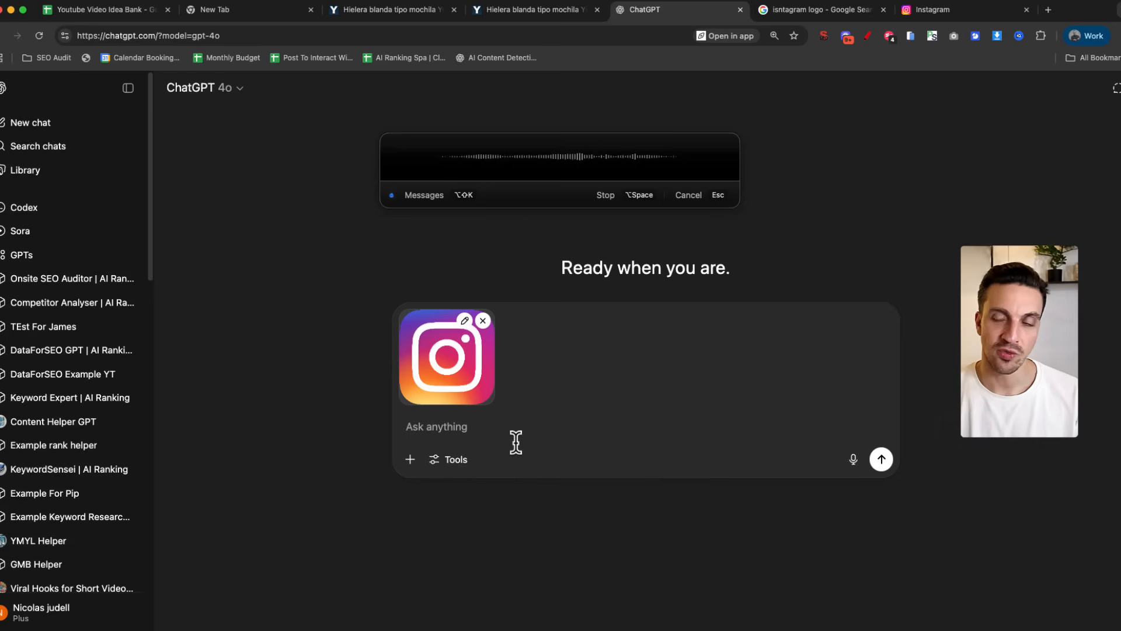
pyautogui.click(605, 195)
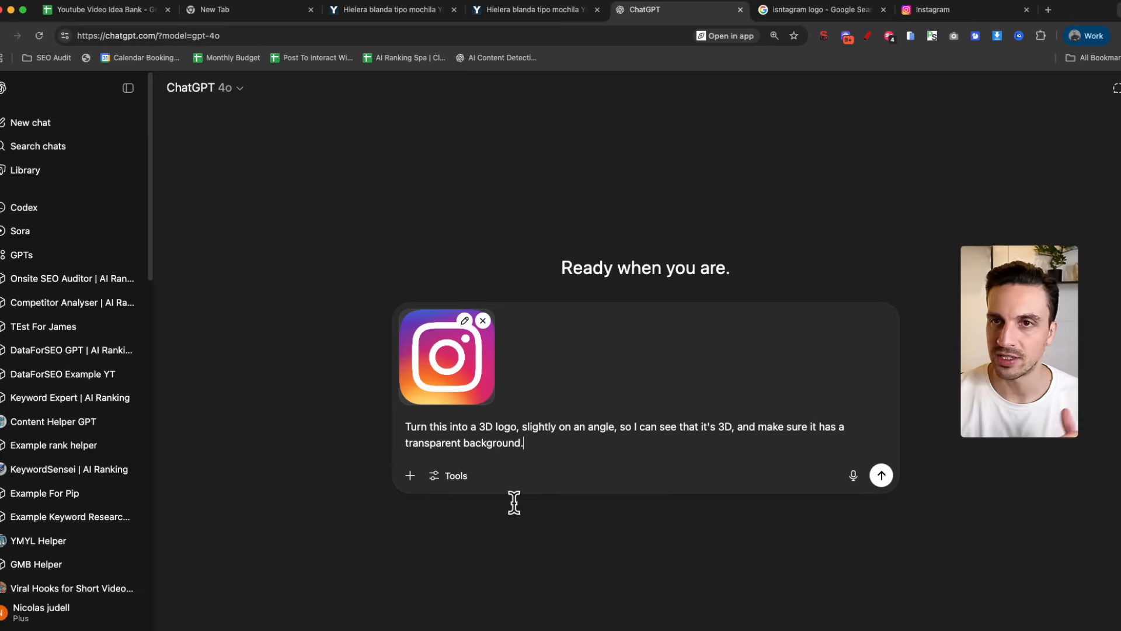
pyautogui.click(880, 476)
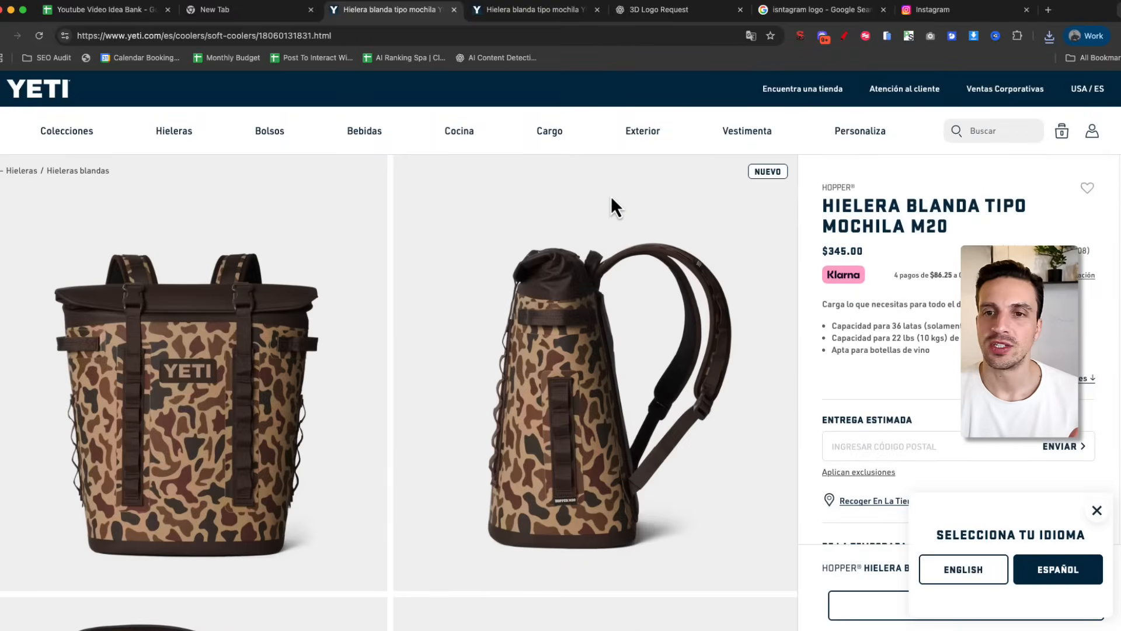
pyautogui.moveTo(547, 418)
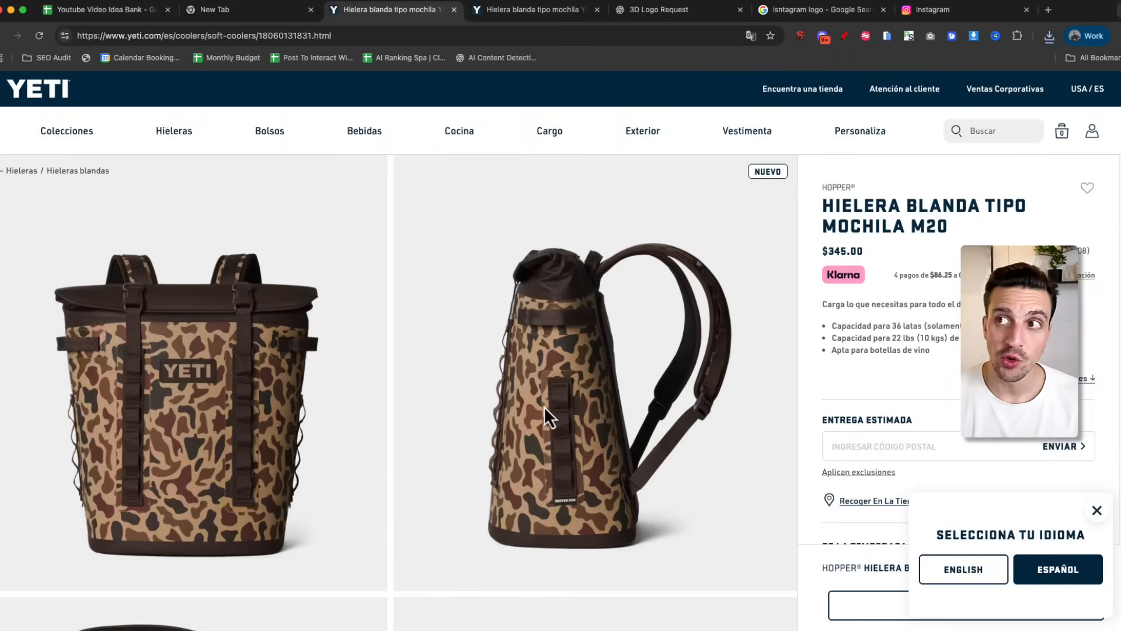
# Scroll down the YETI Hopper M20 camo backpack cooler product page
pyautogui.scroll(-3)
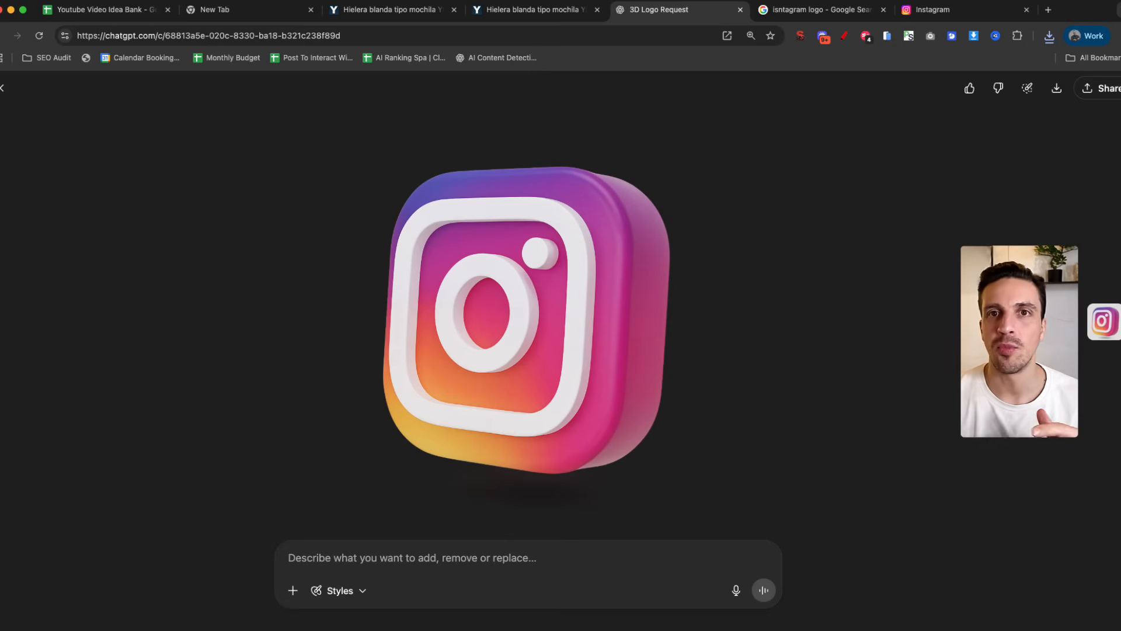
# Start a new chat and attach three YETI camo backpack-cooler product photos from the YETI page
pyautogui.click(127, 87)
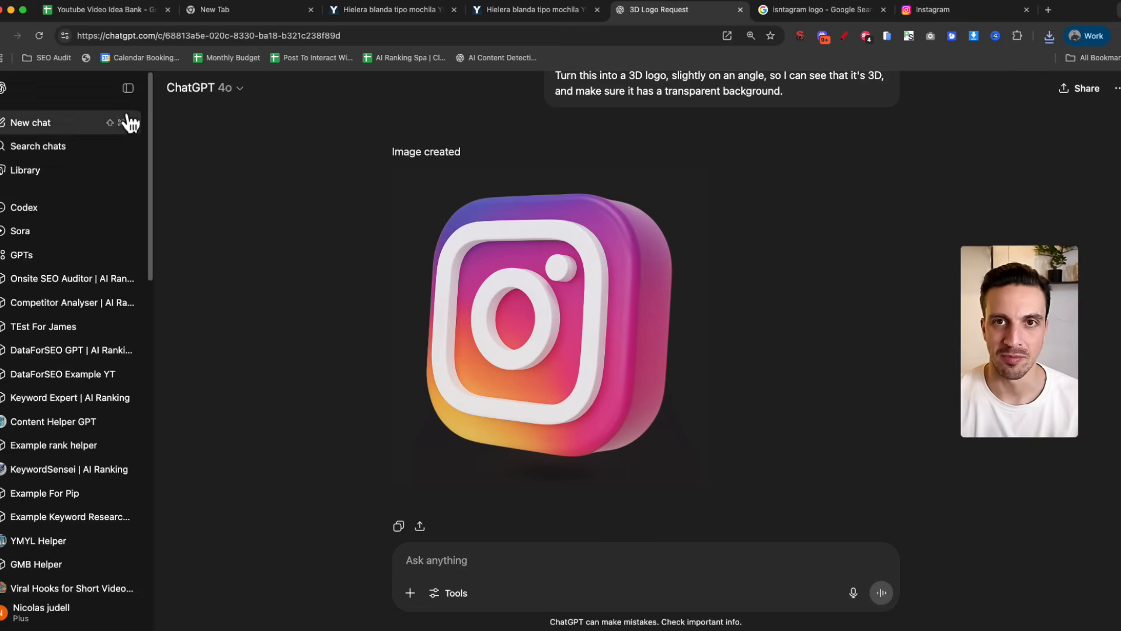
pyautogui.click(31, 122)
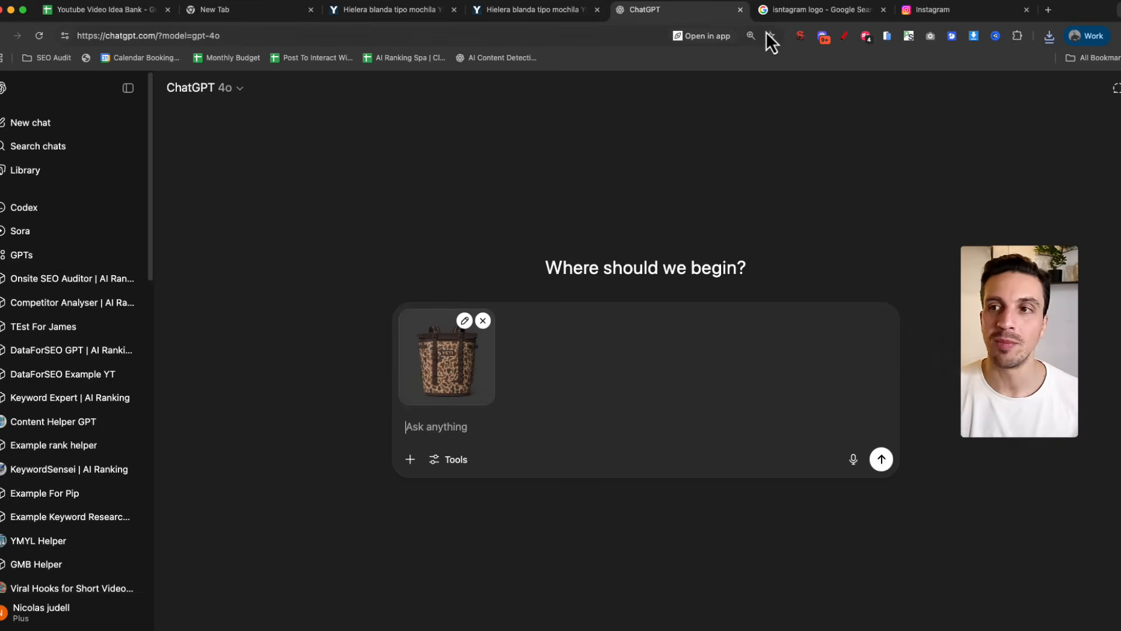
pyautogui.click(819, 9)
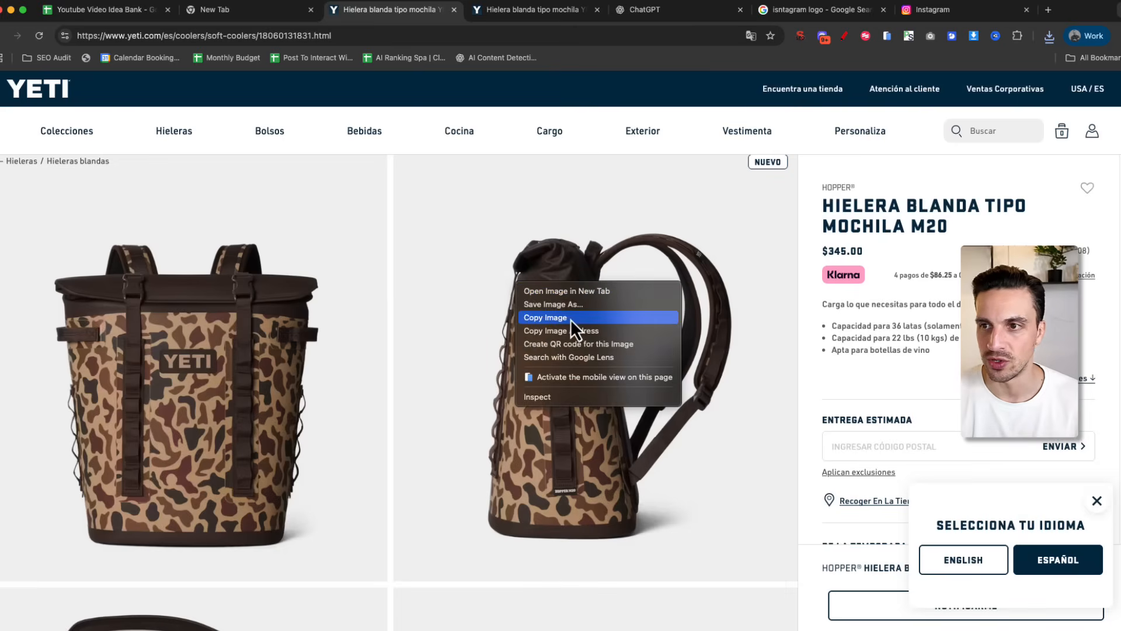
pyautogui.click(639, 9)
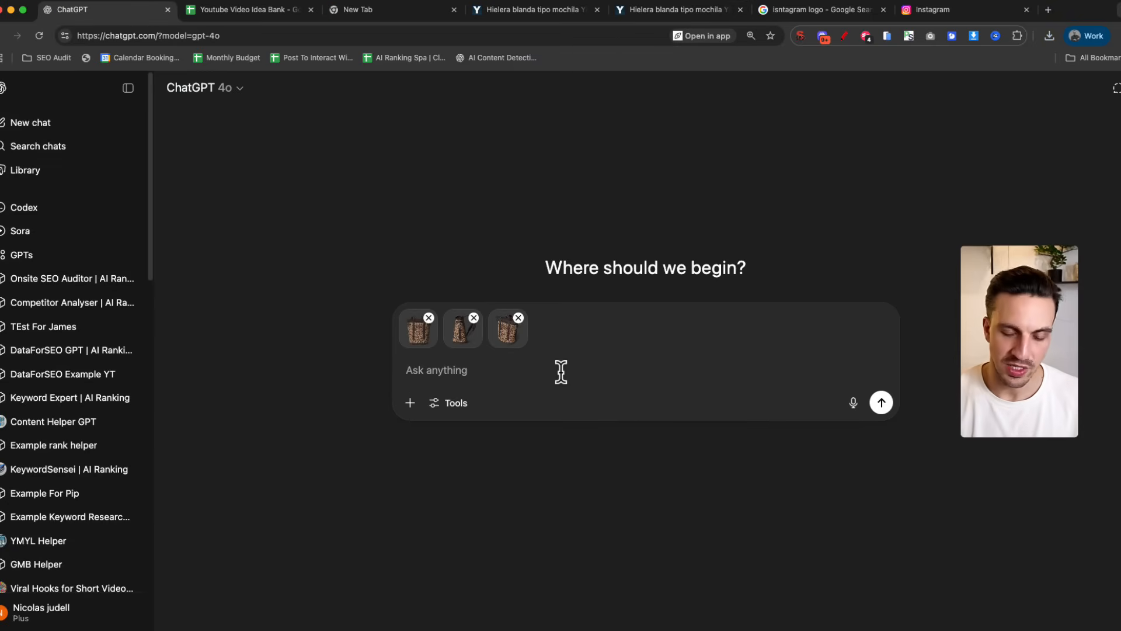
# Generate a shirtless man walking to the beach wearing the YETI backpack and view the result
pyautogui.click(853, 402)
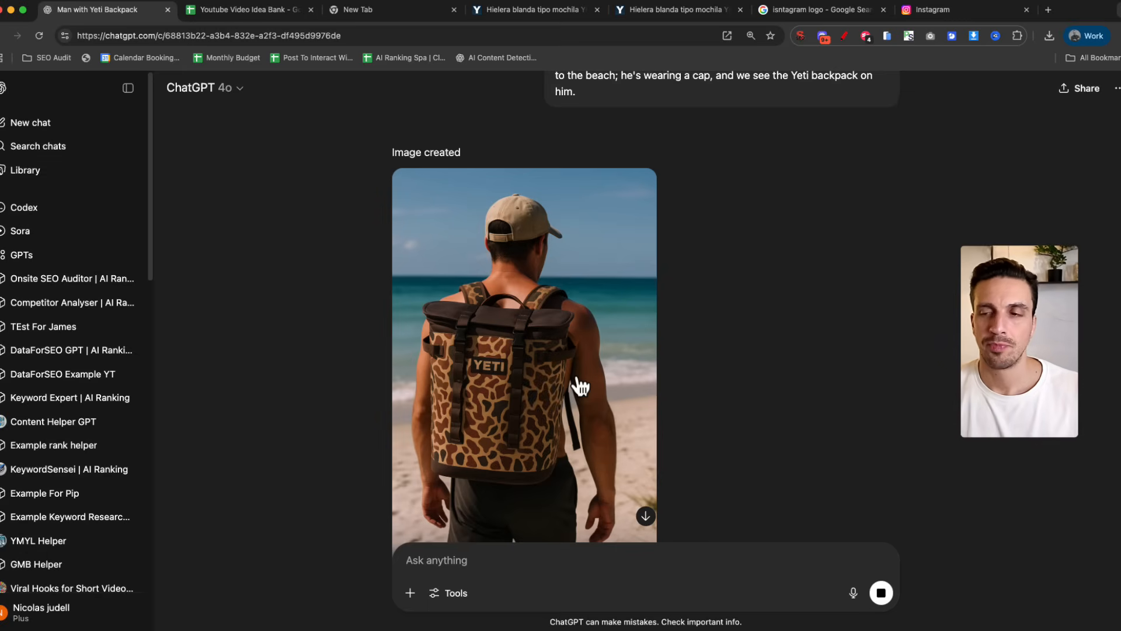
pyautogui.scroll(-3)
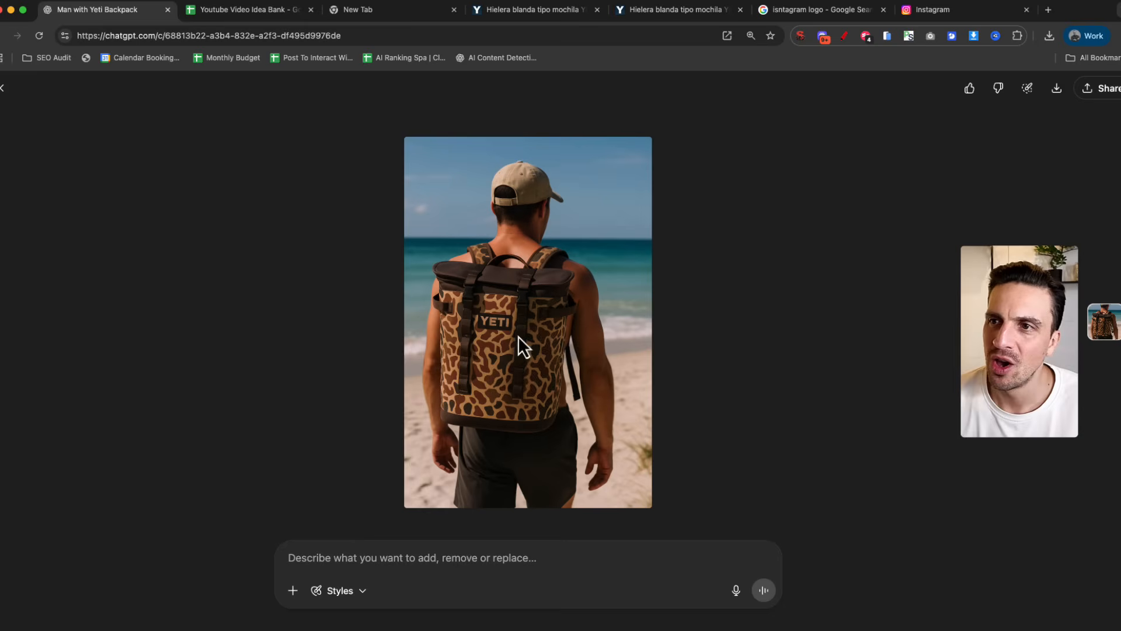
pyautogui.moveTo(559, 220)
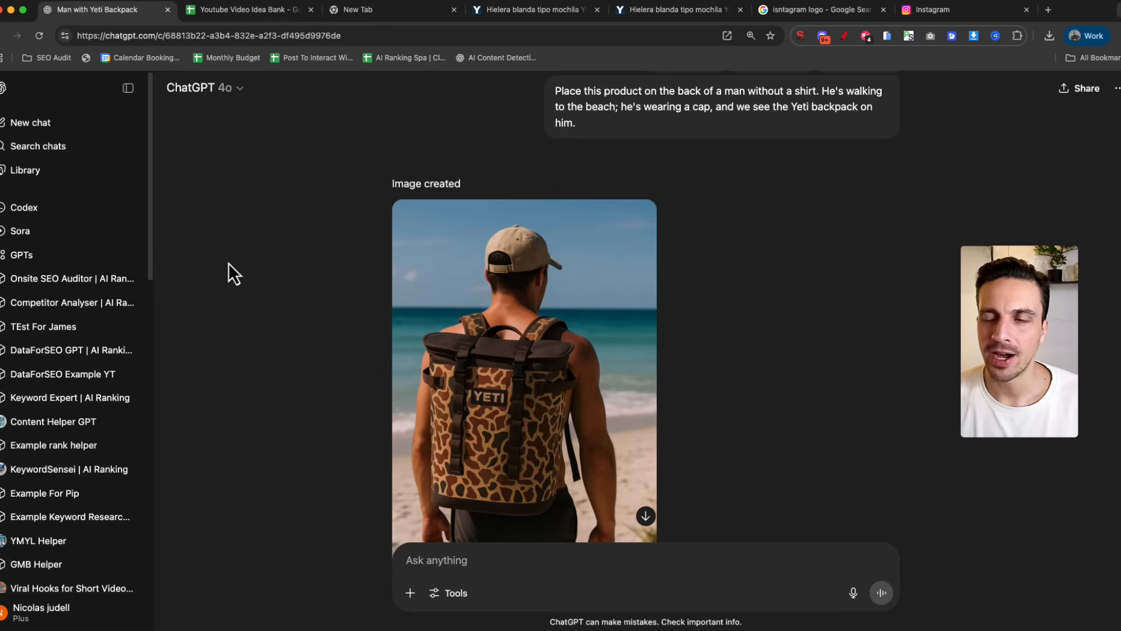
pyautogui.moveTo(250, 267)
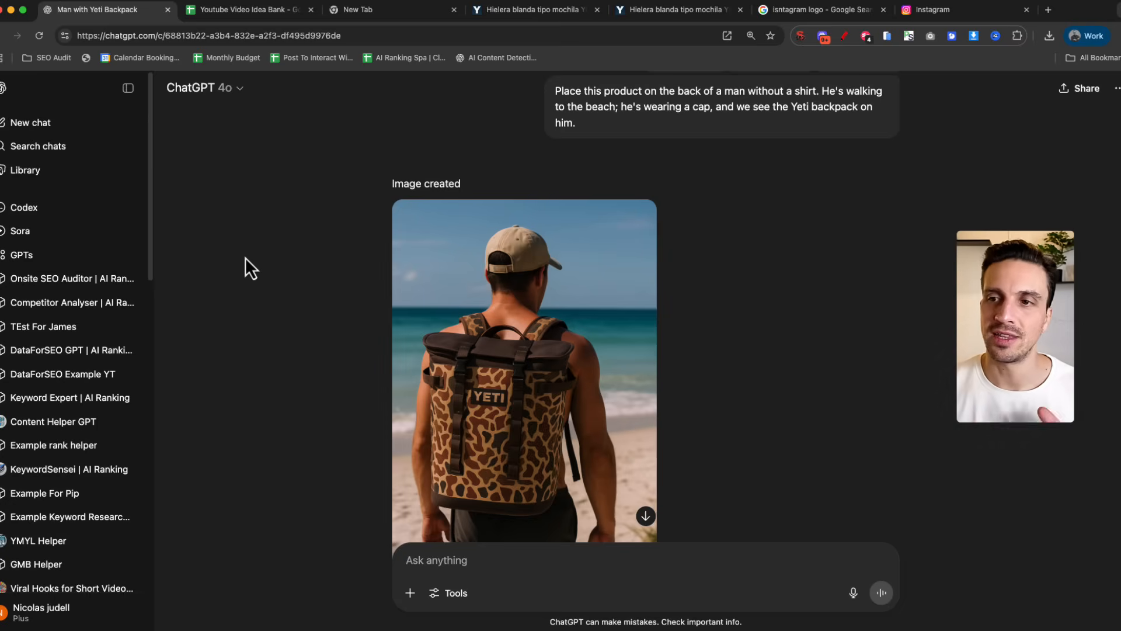
pyautogui.scroll(-3)
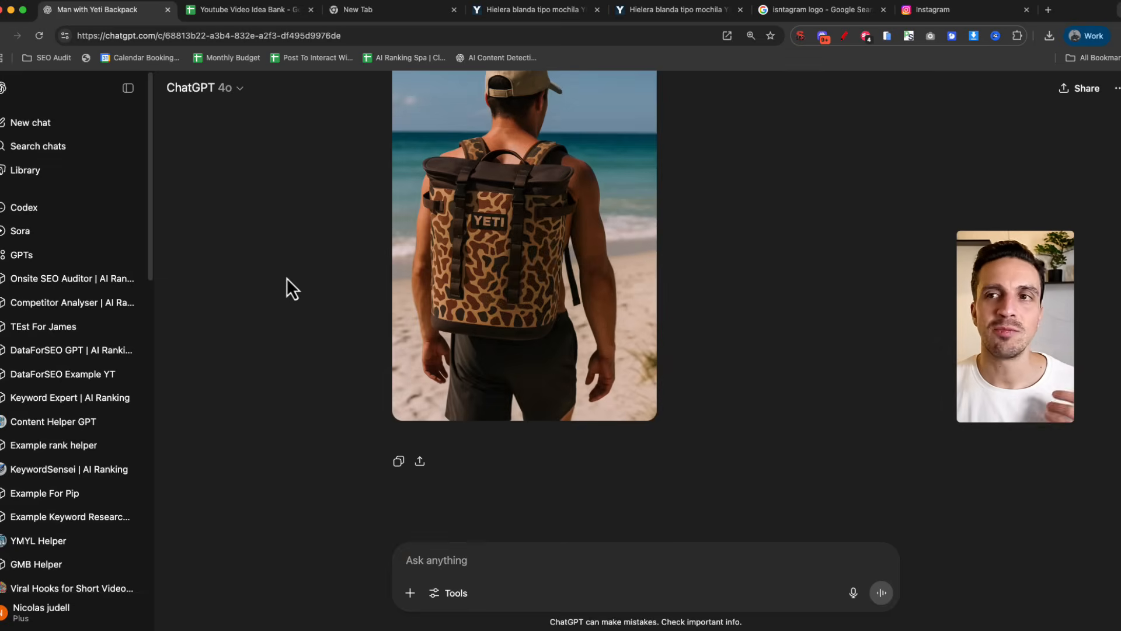
pyautogui.click(30, 122)
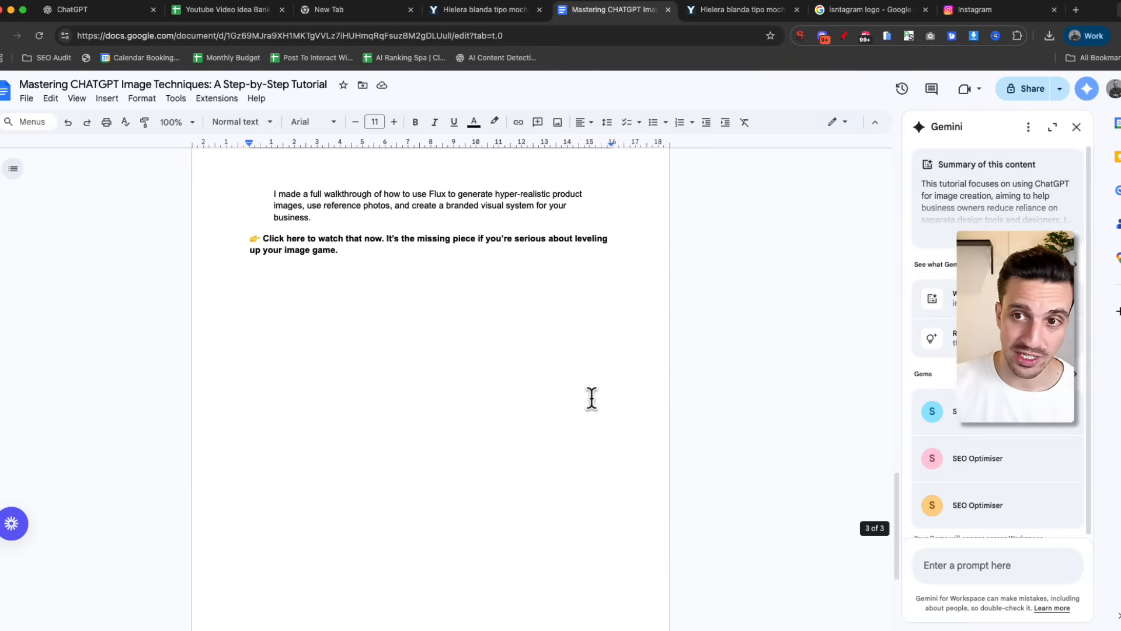
# Return from the Google Docs script to the ChatGPT browser tab
pyautogui.scroll(3)
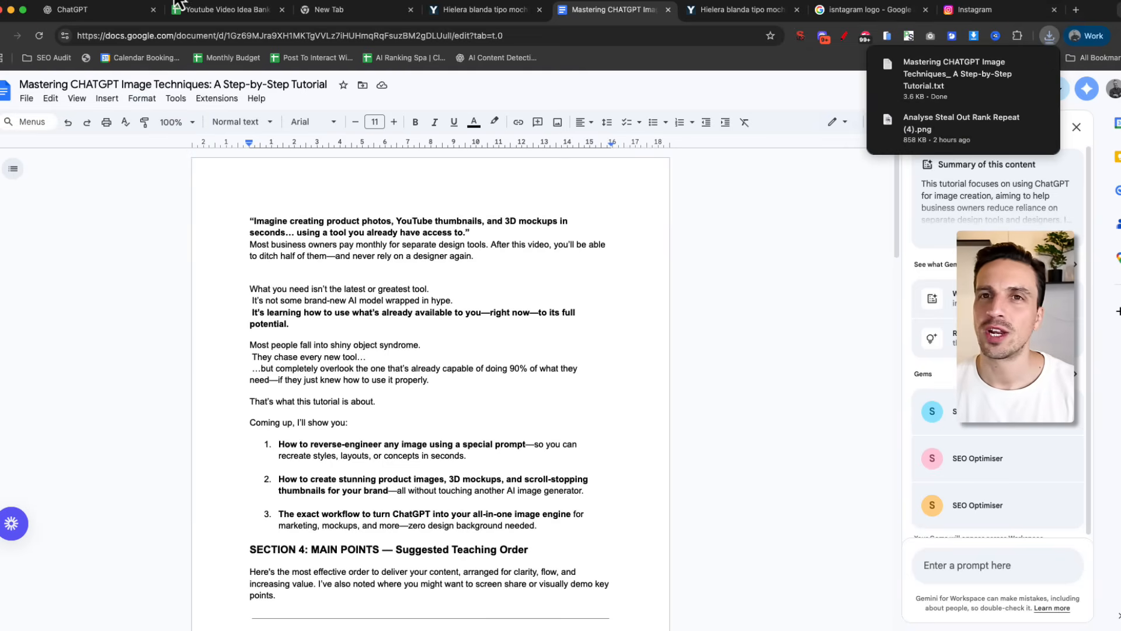
pyautogui.click(71, 9)
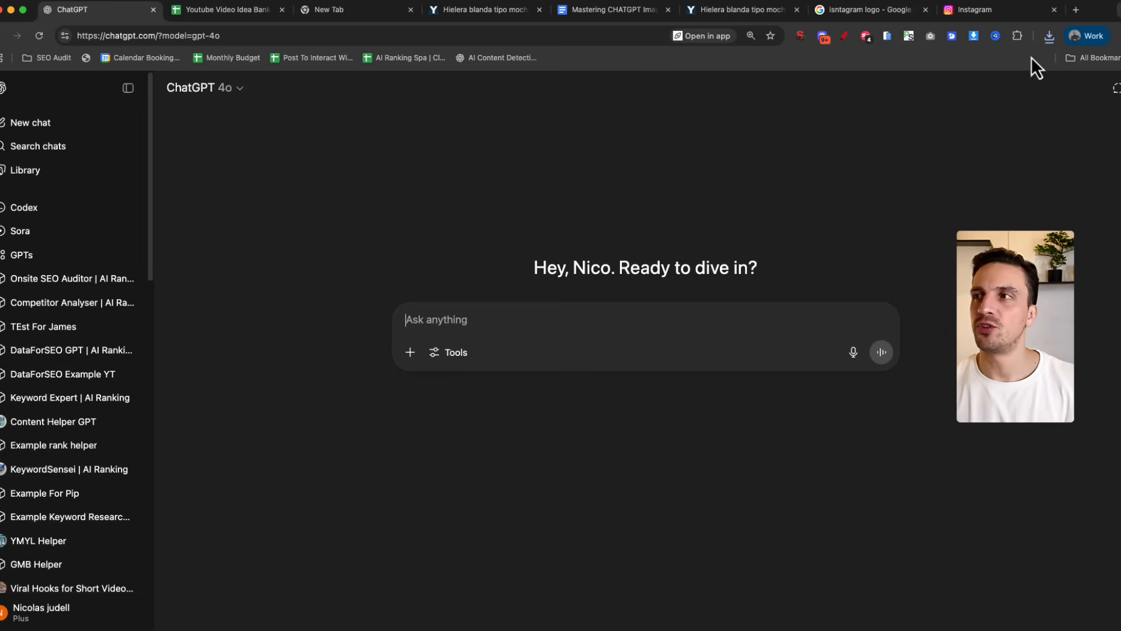
# Attach the downloaded script .txt from recent downloads and send a request for four thumbnail ideas
pyautogui.click(1049, 36)
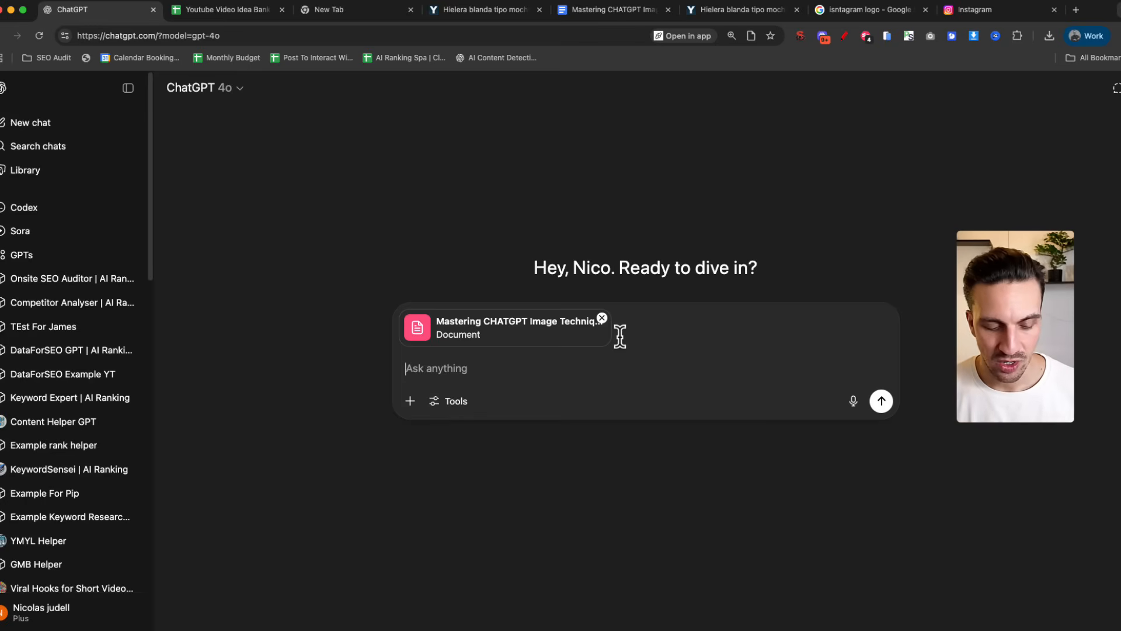
pyautogui.click(853, 401)
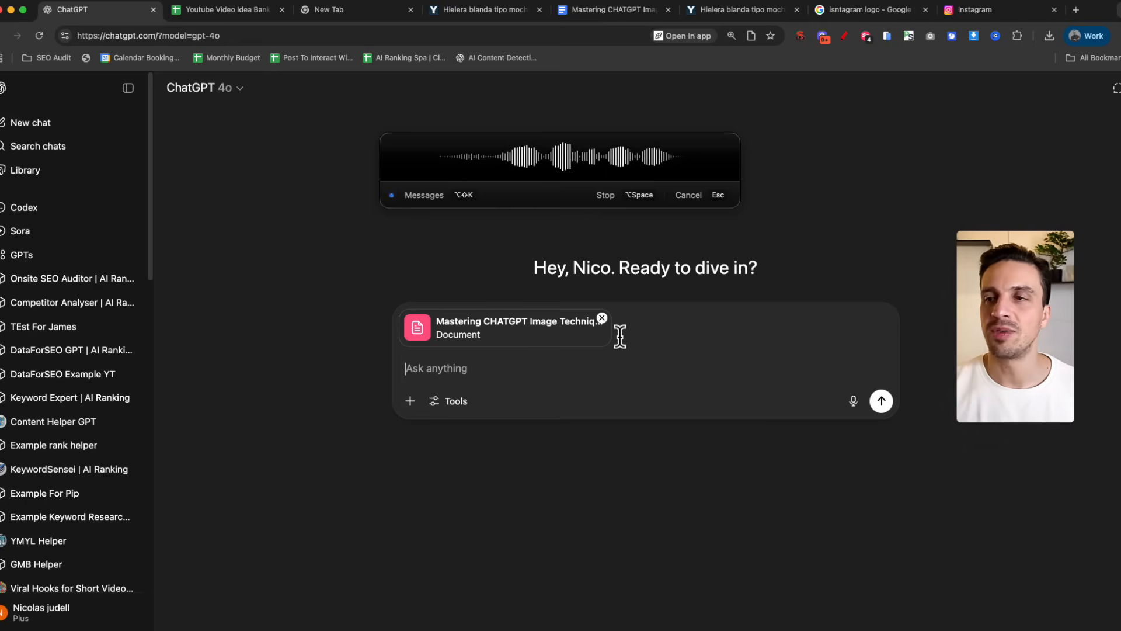
pyautogui.click(604, 195)
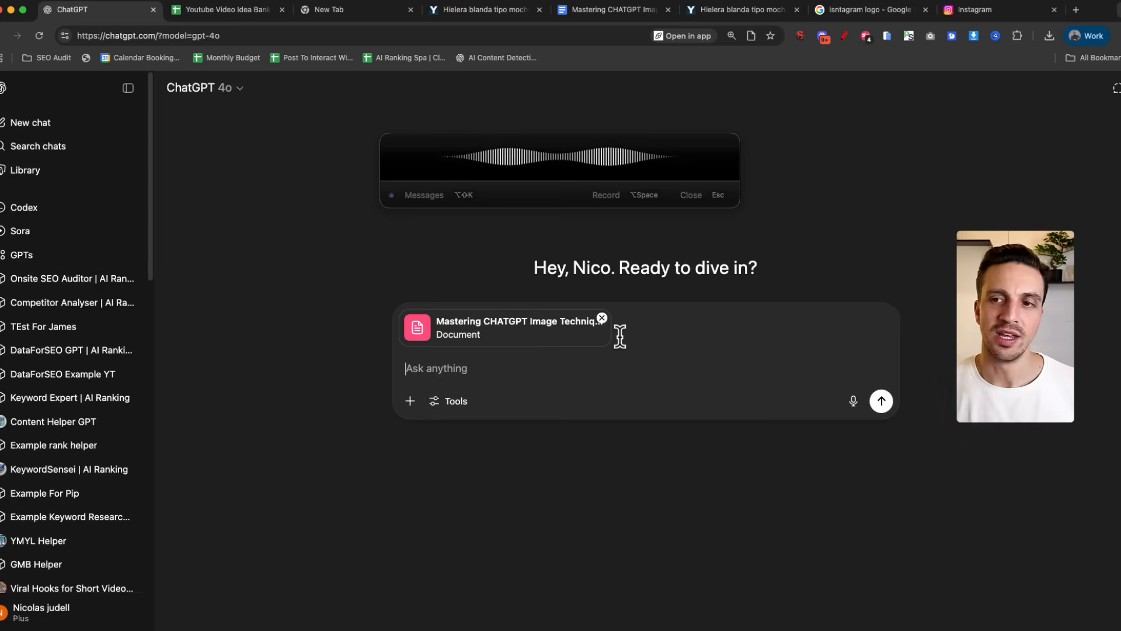
pyautogui.write('Here is the text file for a YouTube video. Once you understand it, give me four potential ideas for a thumbnail. Just give me the description of the thumbnail.')
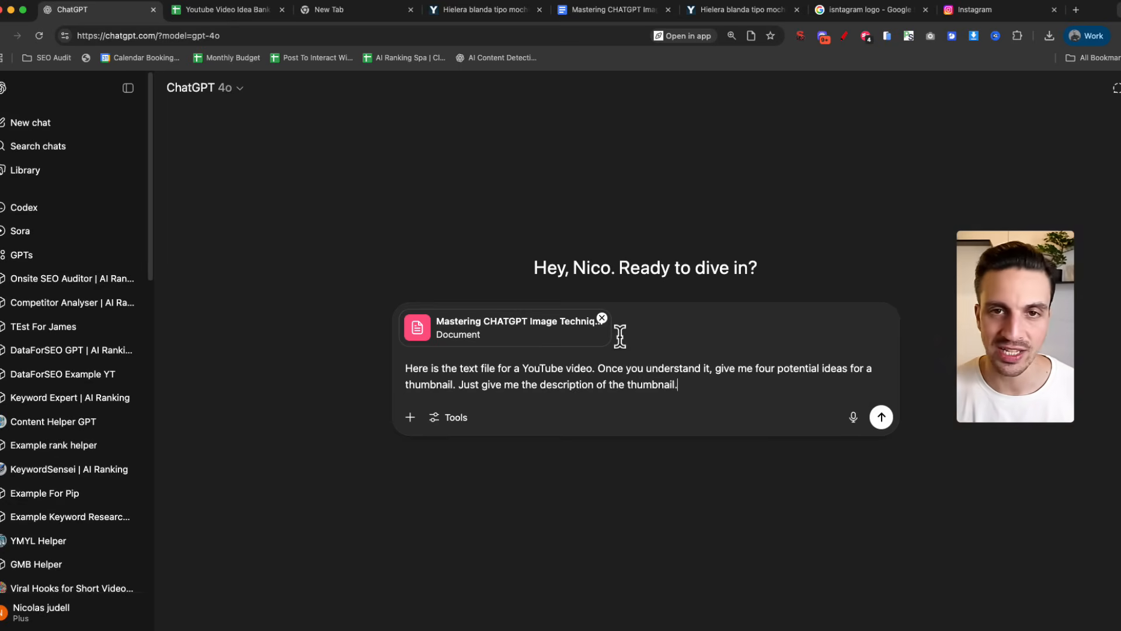
pyautogui.click(880, 417)
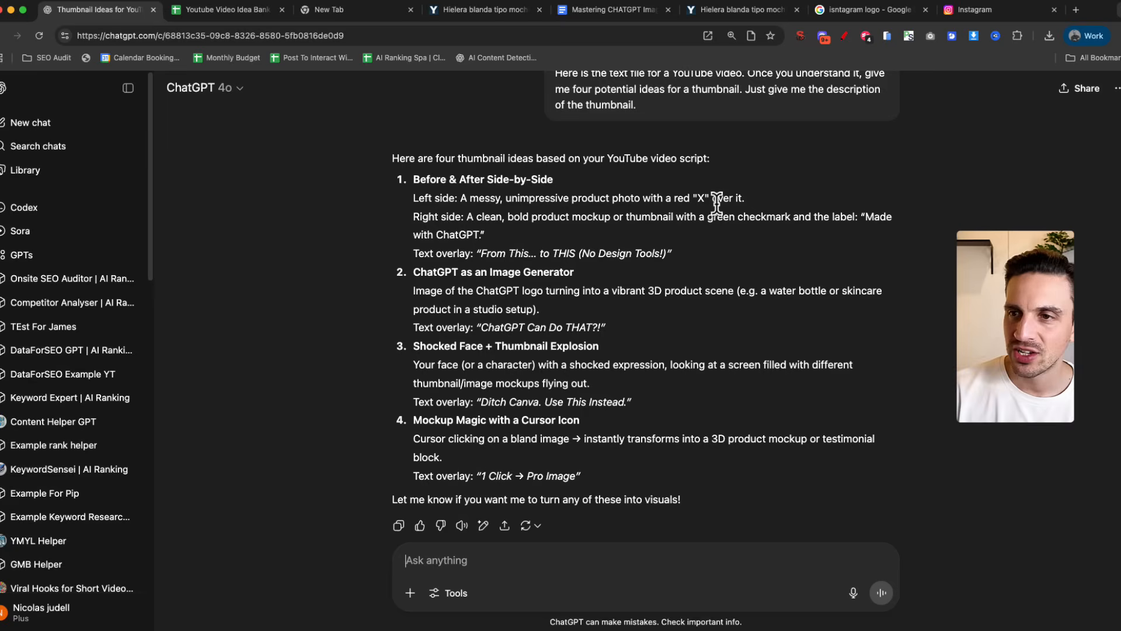
pyautogui.moveTo(733, 272)
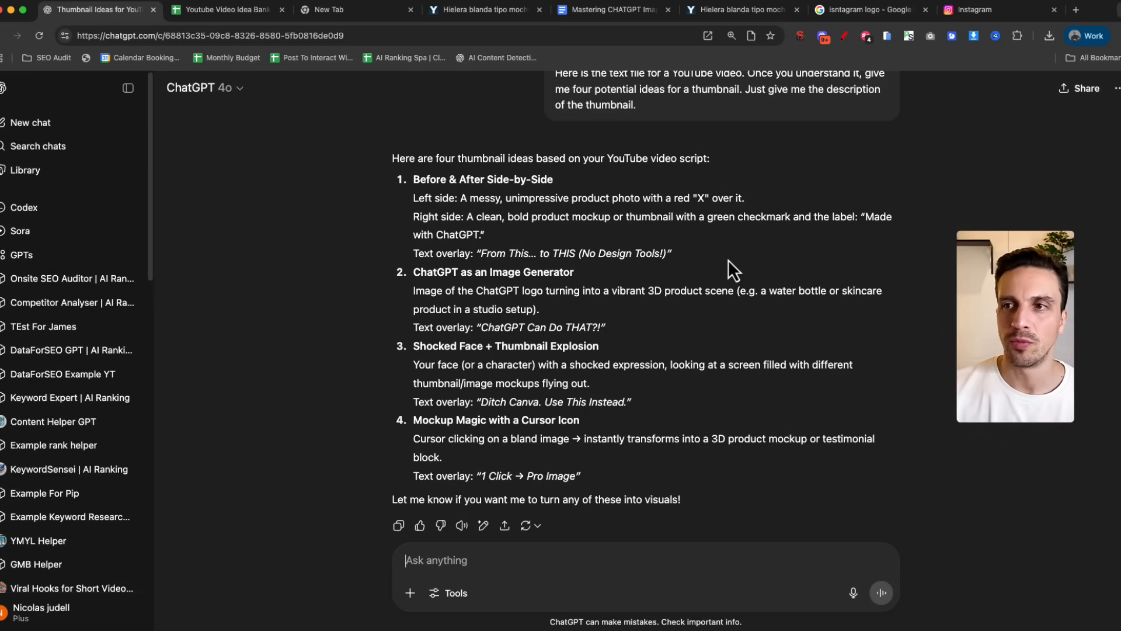
pyautogui.moveTo(468, 219)
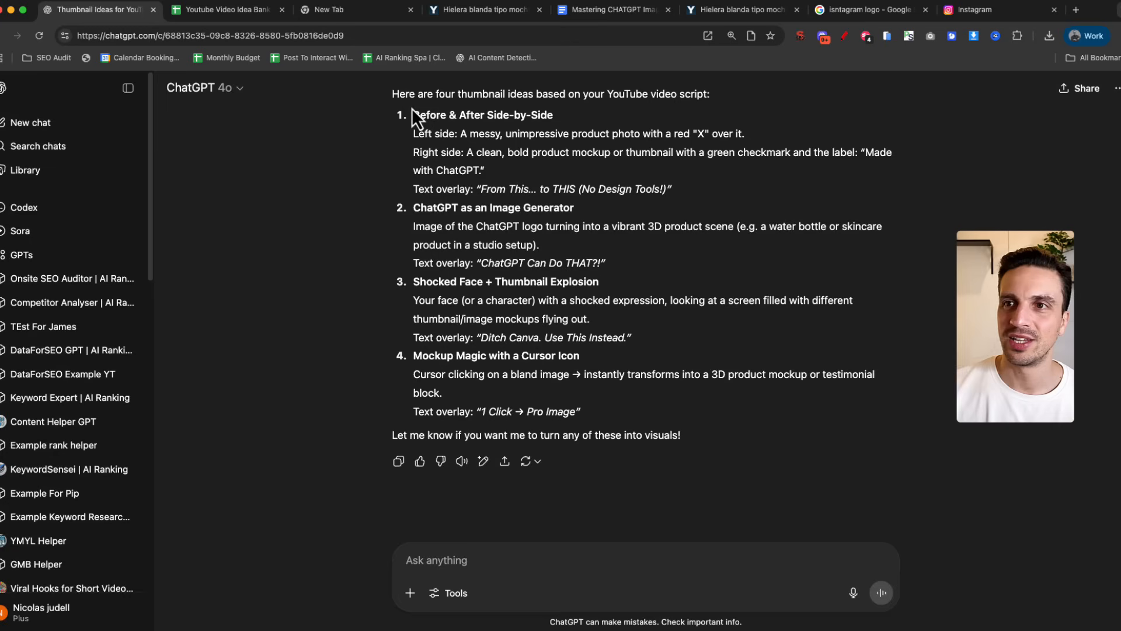
# Select the Before & After Side-by-Side heading and send 'lets describe #1 in more detail'
pyautogui.moveTo(414, 114); pyautogui.dragTo(509, 134)
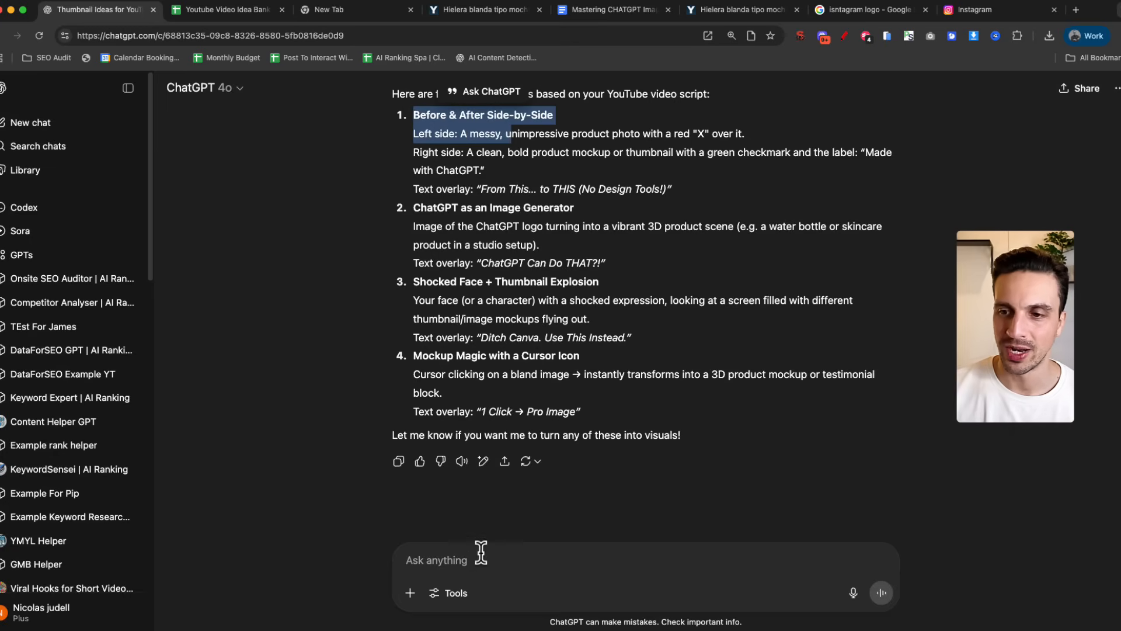
pyautogui.write('lets')
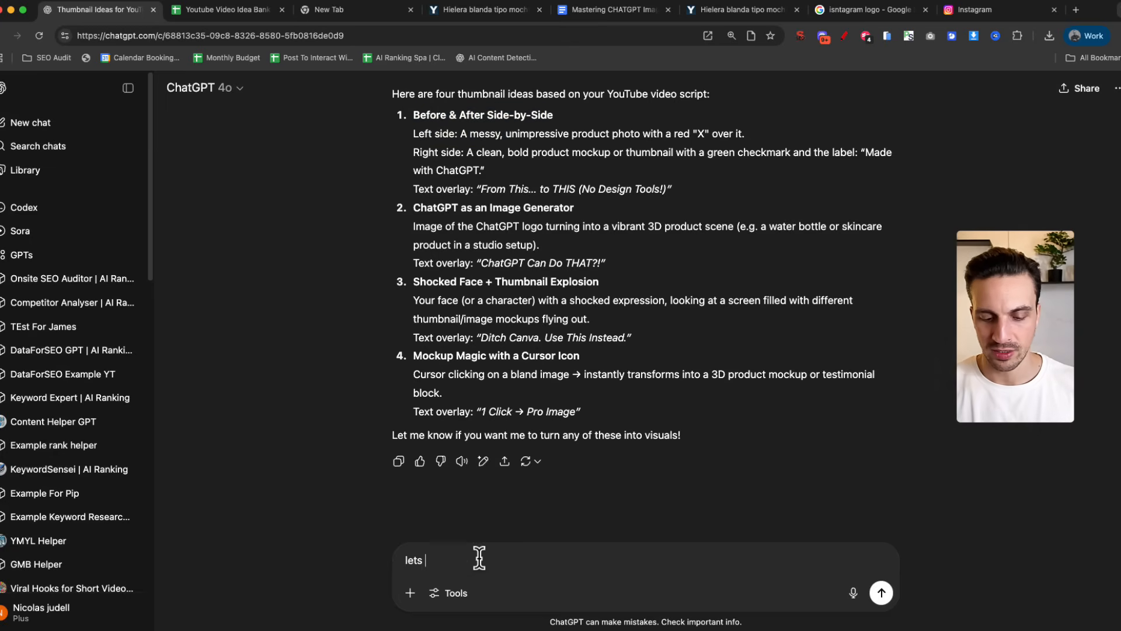
pyautogui.write('describe image')
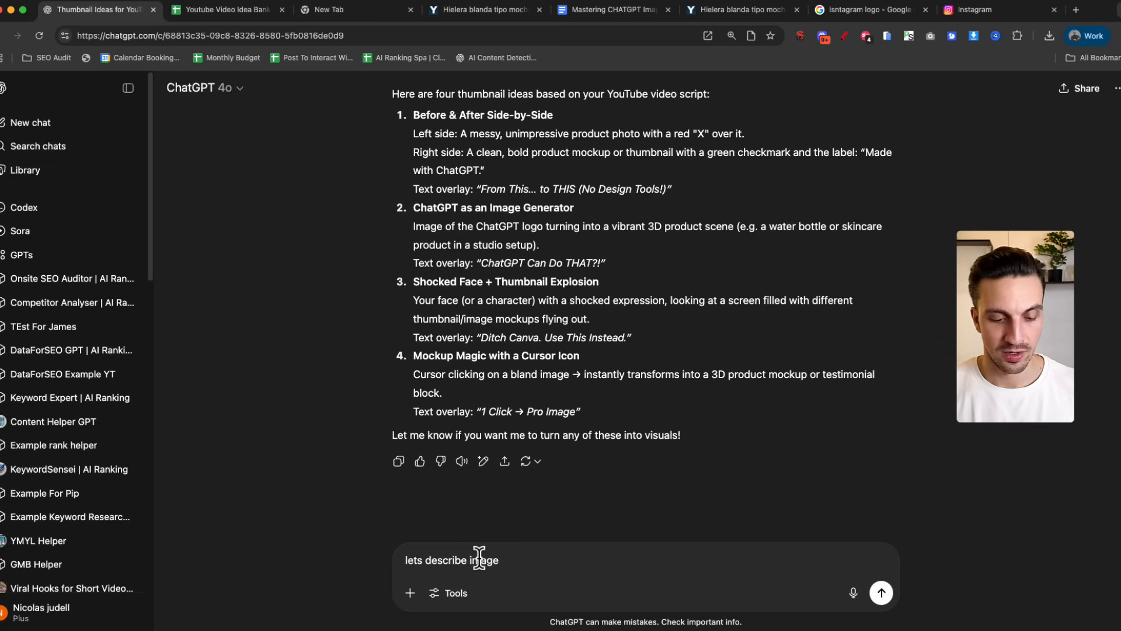
pyautogui.write('#1 in more detail p')
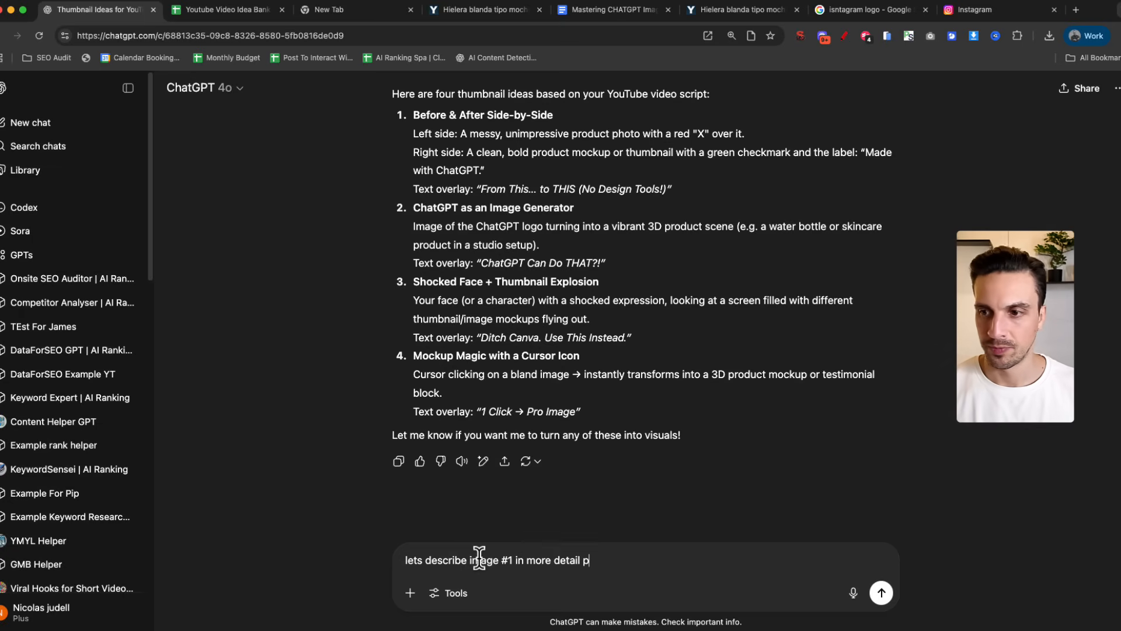
pyautogui.click(881, 592)
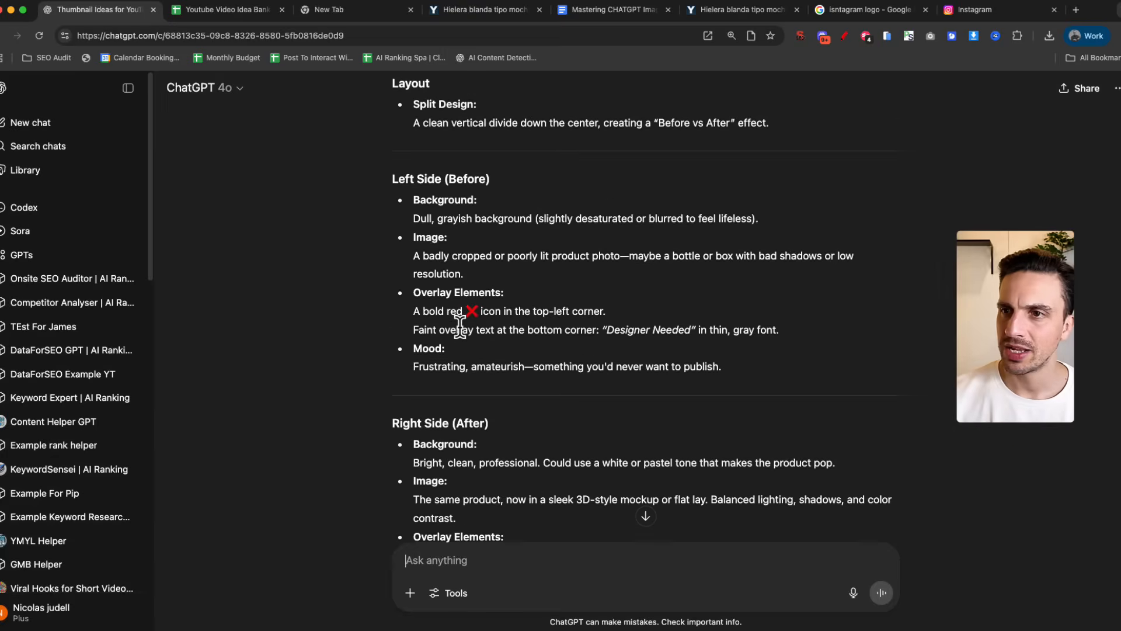
# Review the detailed breakdown and begin a request to generate it in 16:9 without text overlay
pyautogui.scroll(-3)
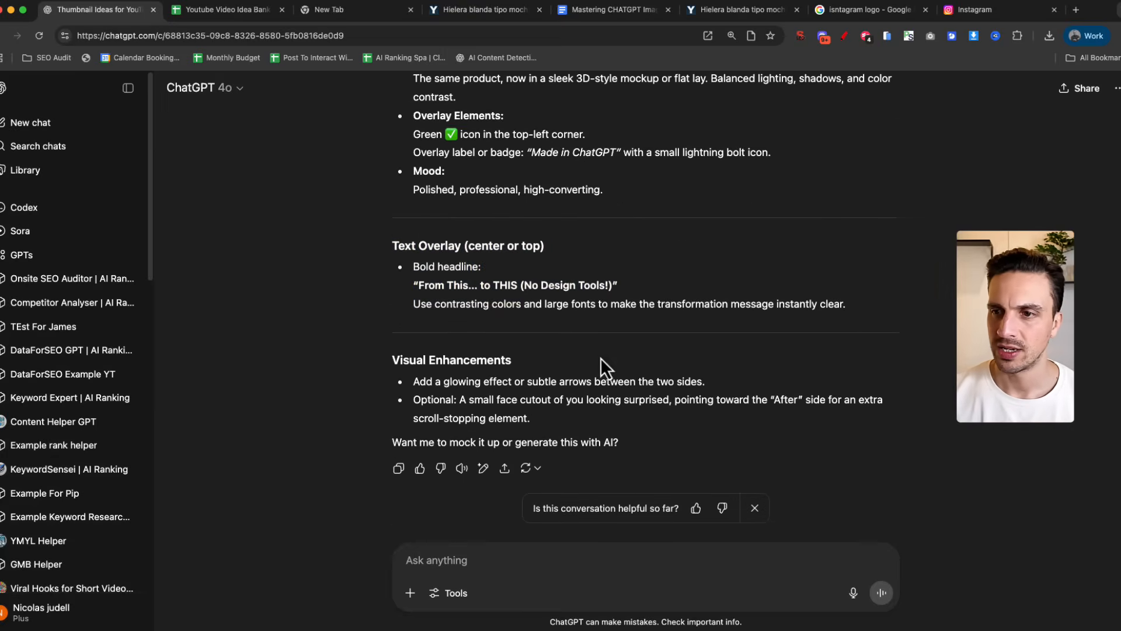
pyautogui.write('great')
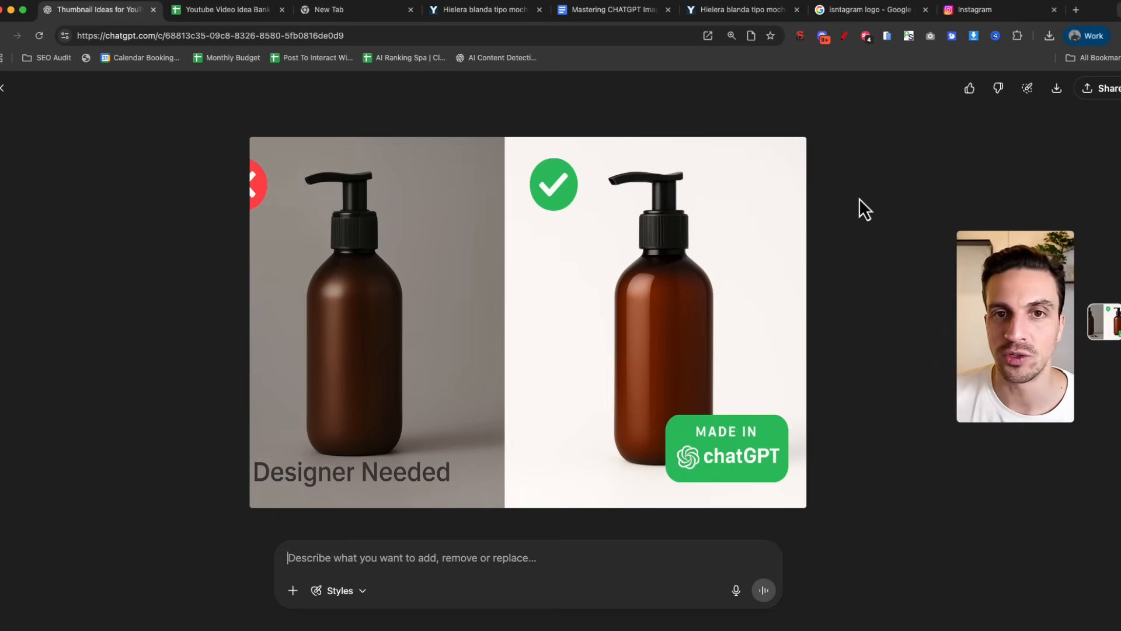
pyautogui.moveTo(619, 206)
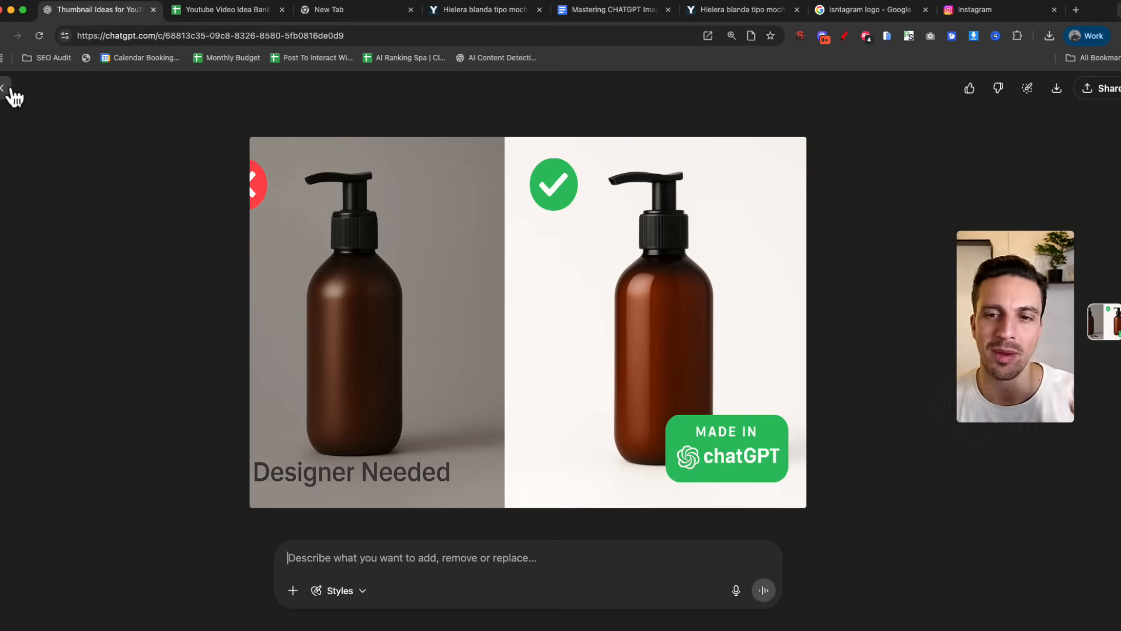
# Close the enlarged thumbnail and scroll to the second '1 Click → Pro Image' bottle thumbnail
pyautogui.click(10, 97)
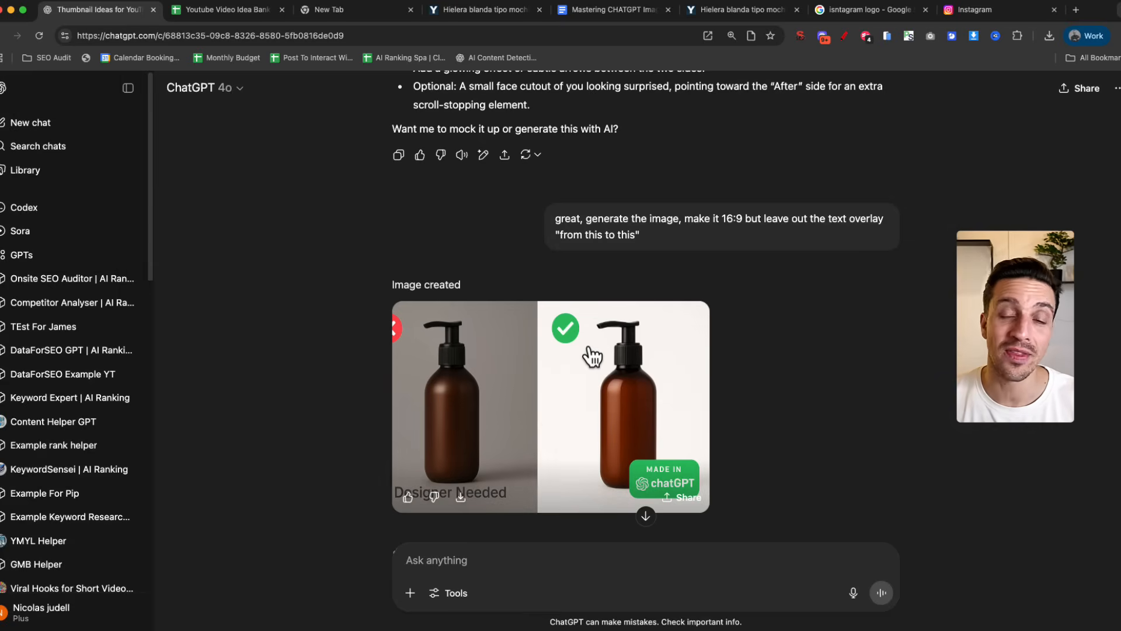
pyautogui.scroll(-3)
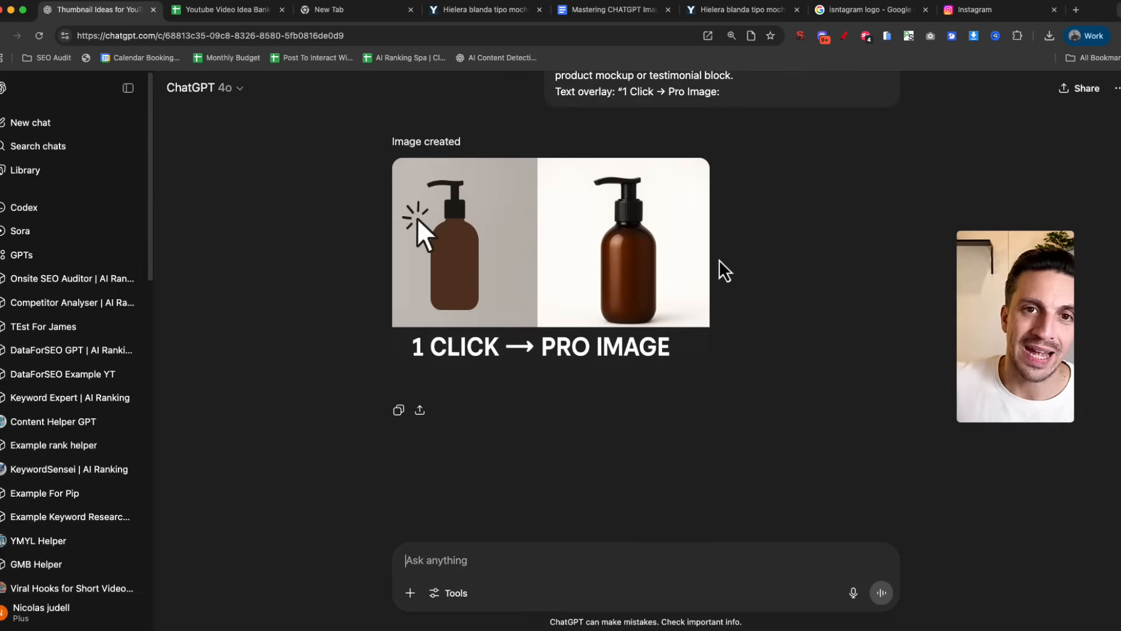